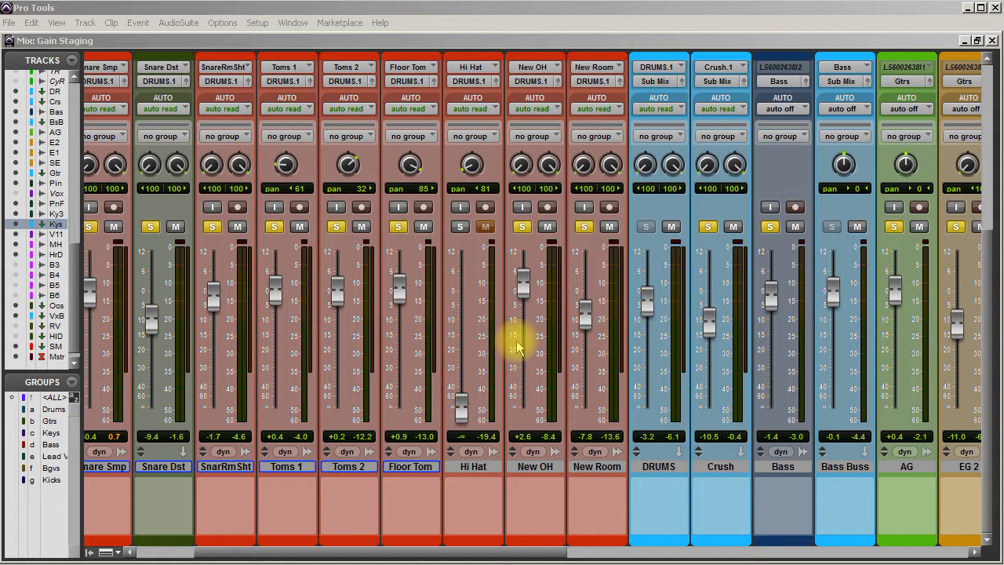
{"action": "mouse_move", "coordinate": [690, 304]}
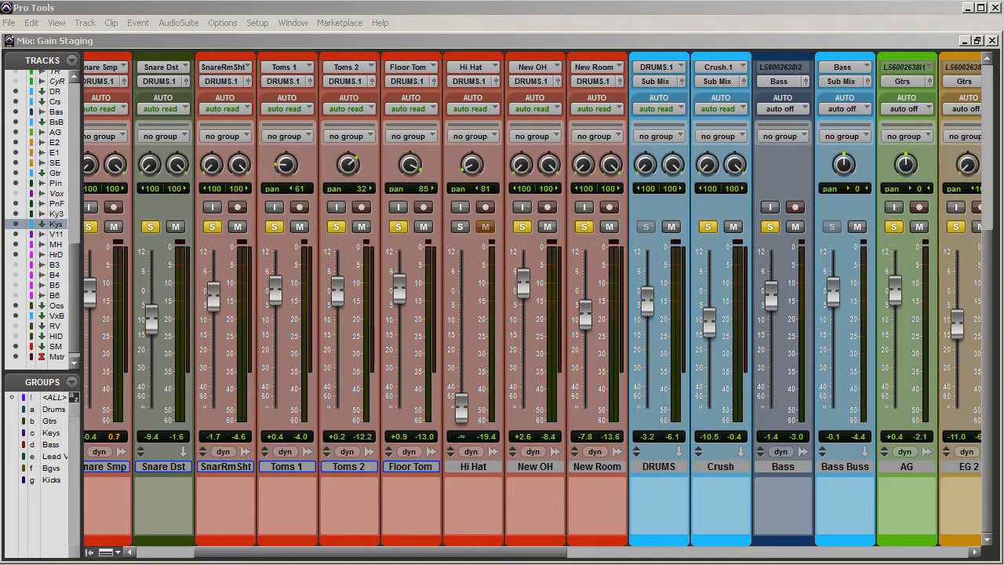
{"action": "mouse_move", "coordinate": [995, 333]}
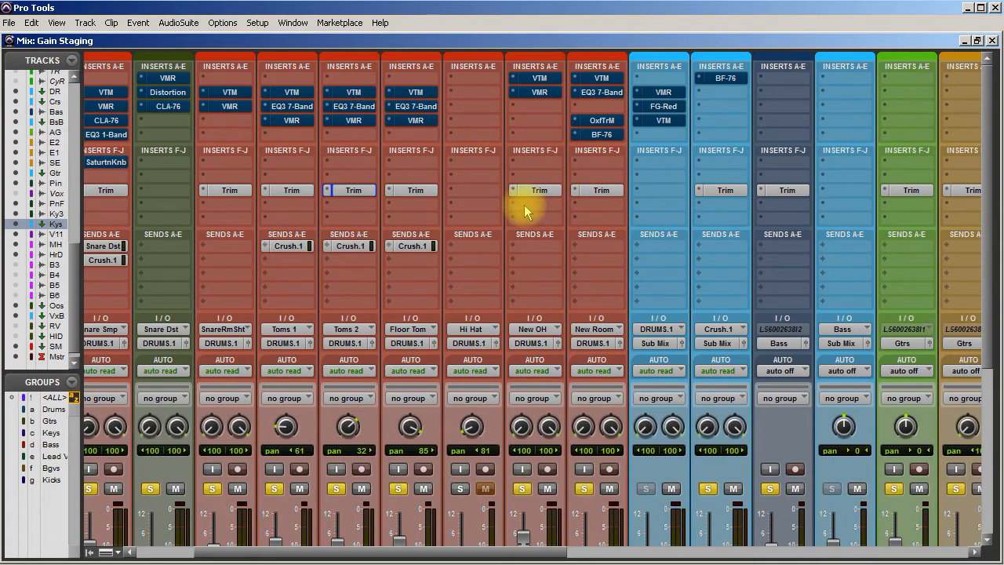
{"action": "mouse_move", "coordinate": [557, 179]}
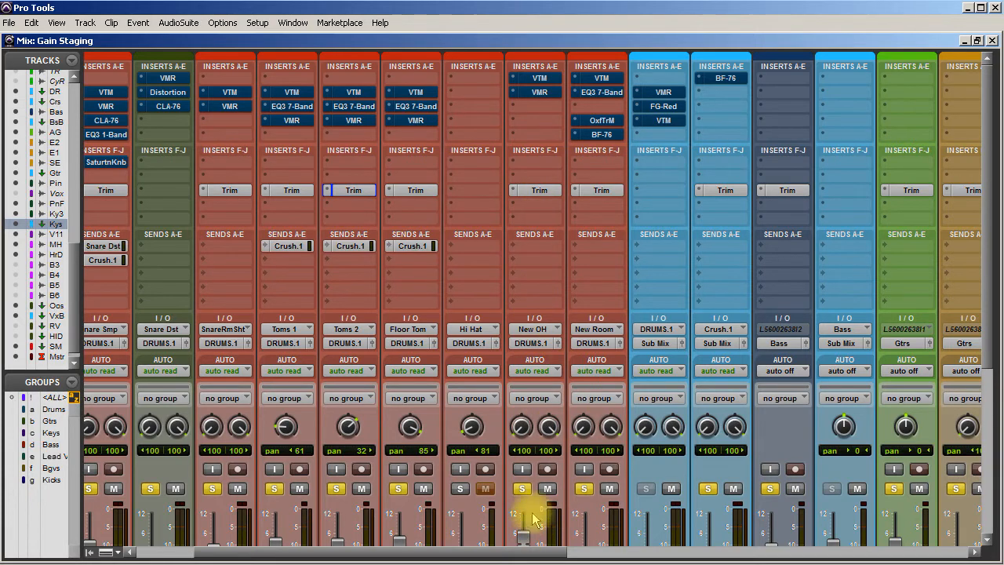
{"action": "mouse_move", "coordinate": [536, 537]}
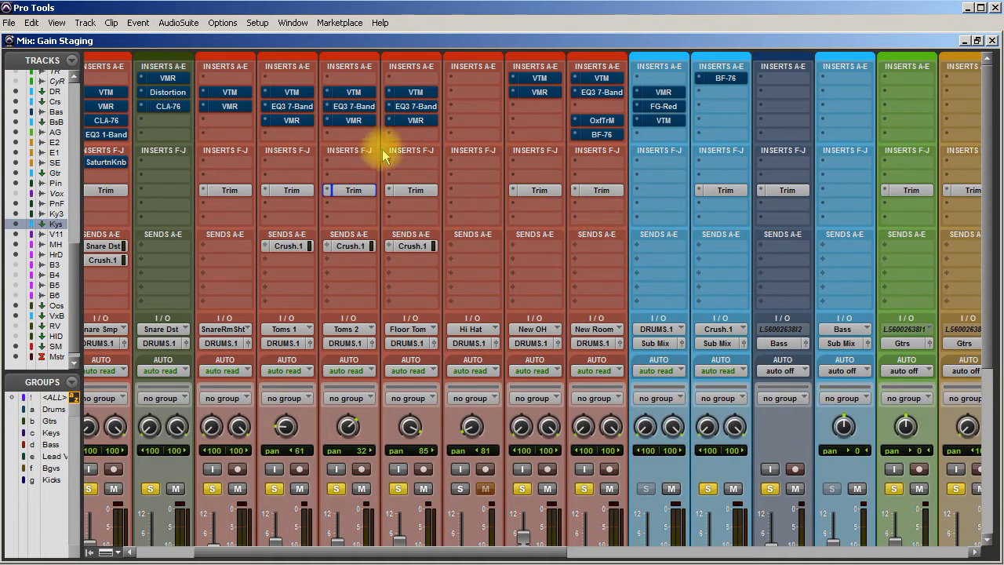
{"action": "mouse_move", "coordinate": [597, 192]}
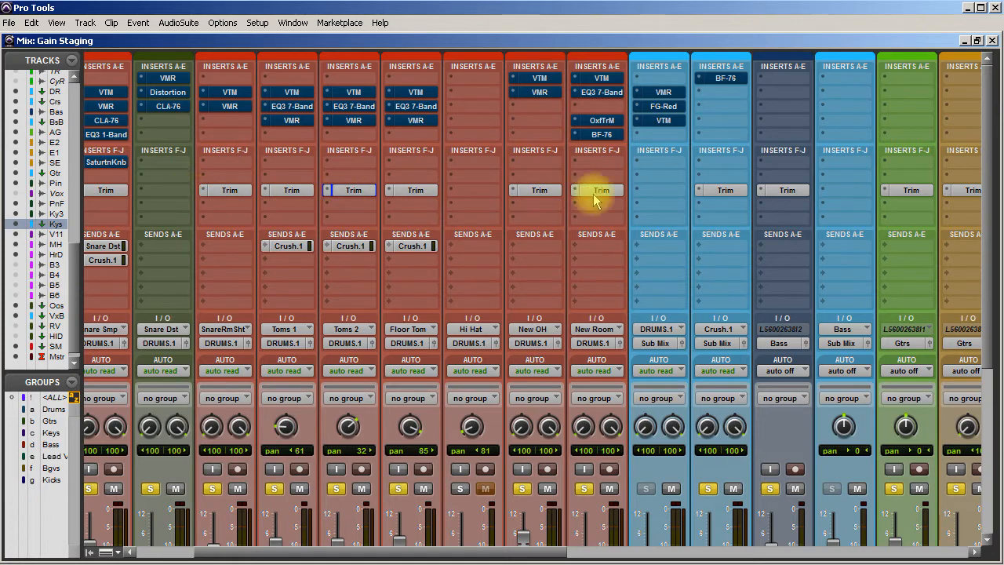
{"action": "mouse_move", "coordinate": [483, 192]}
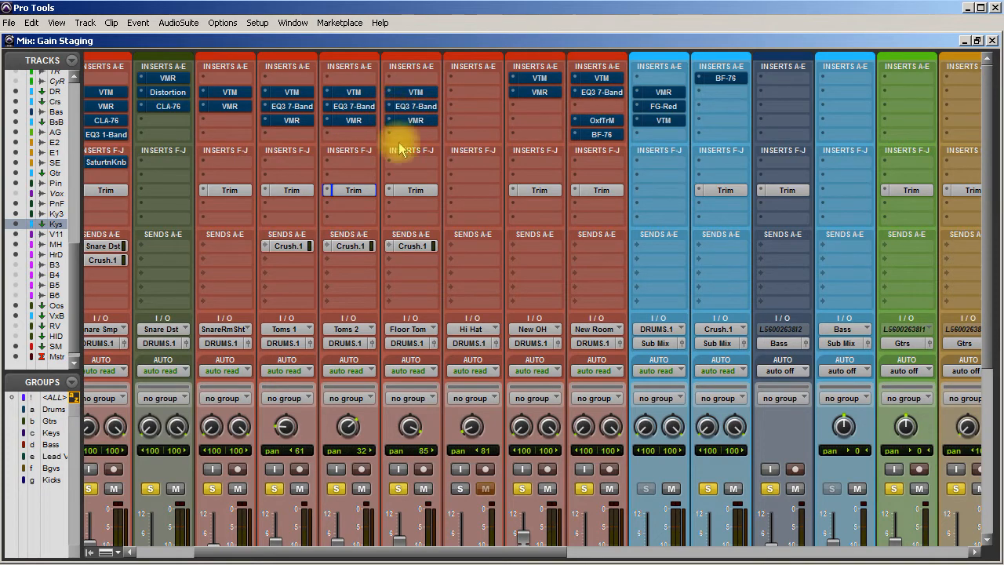
{"action": "mouse_move", "coordinate": [533, 190]}
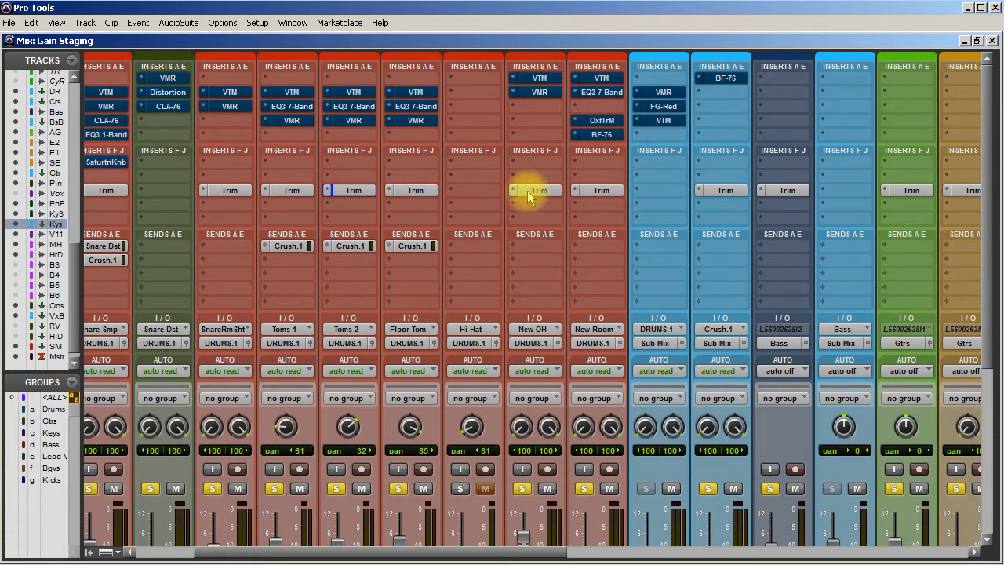
{"action": "mouse_move", "coordinate": [602, 190]}
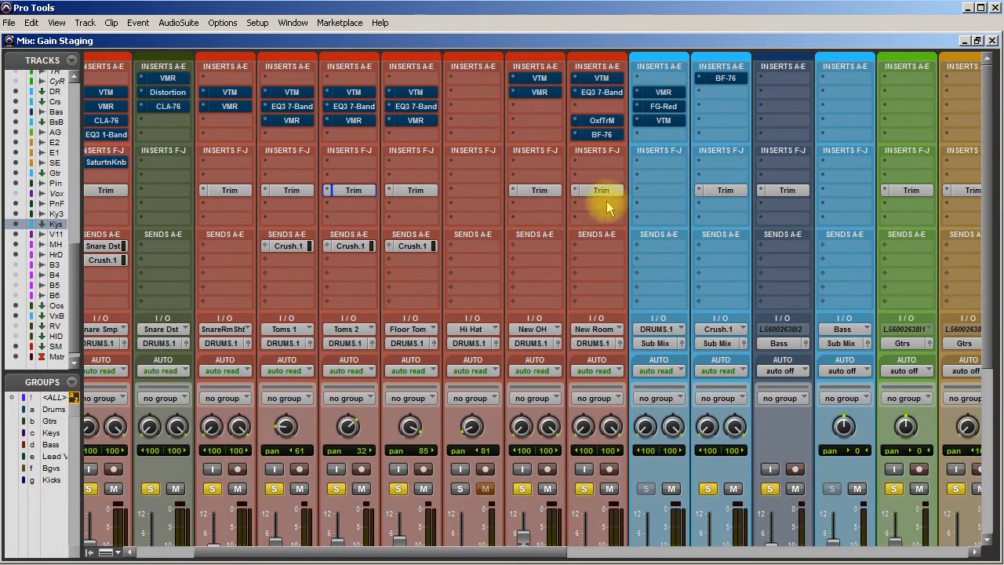
{"action": "mouse_move", "coordinate": [567, 191]}
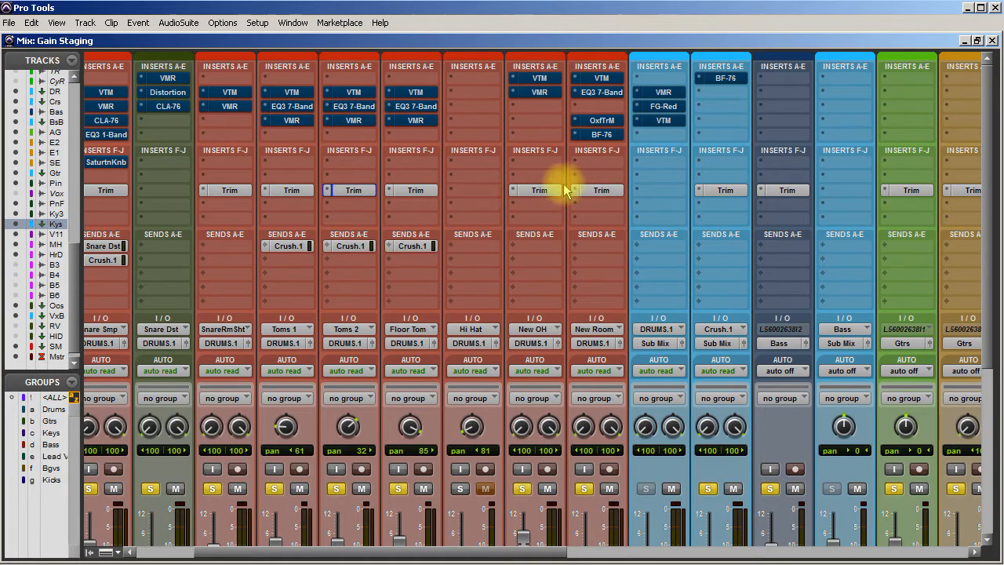
{"action": "mouse_move", "coordinate": [463, 79]}
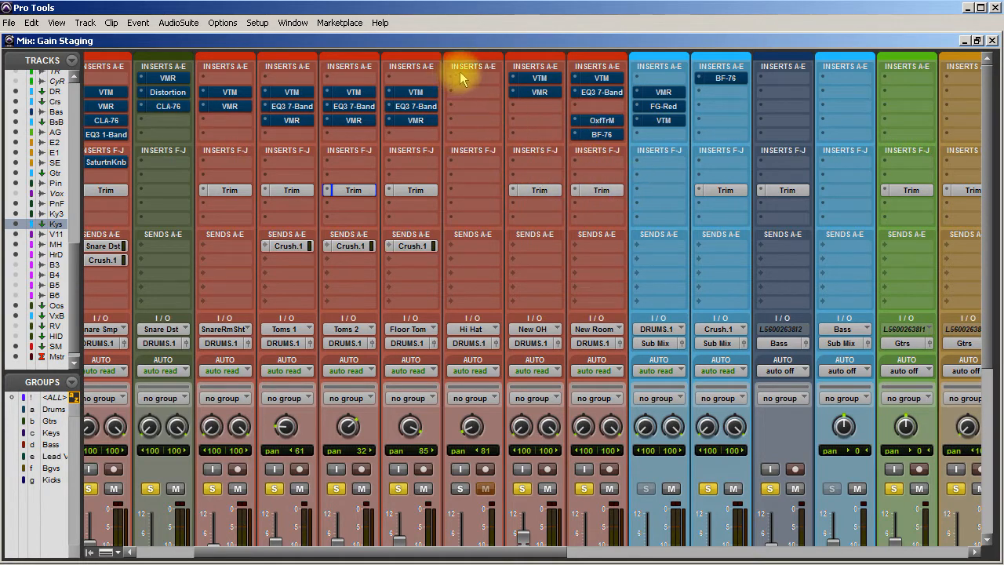
{"action": "mouse_move", "coordinate": [427, 85]}
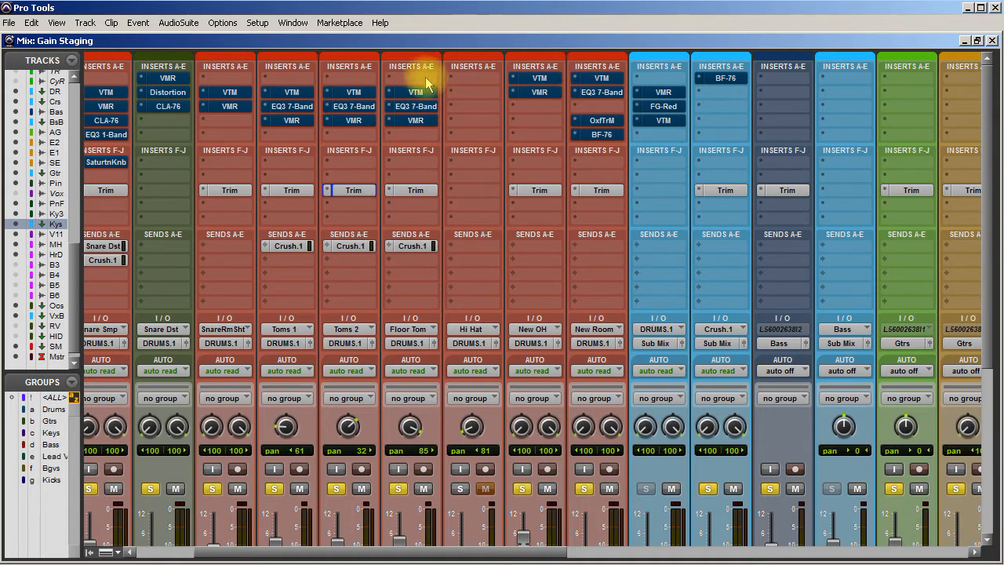
{"action": "mouse_move", "coordinate": [474, 76]}
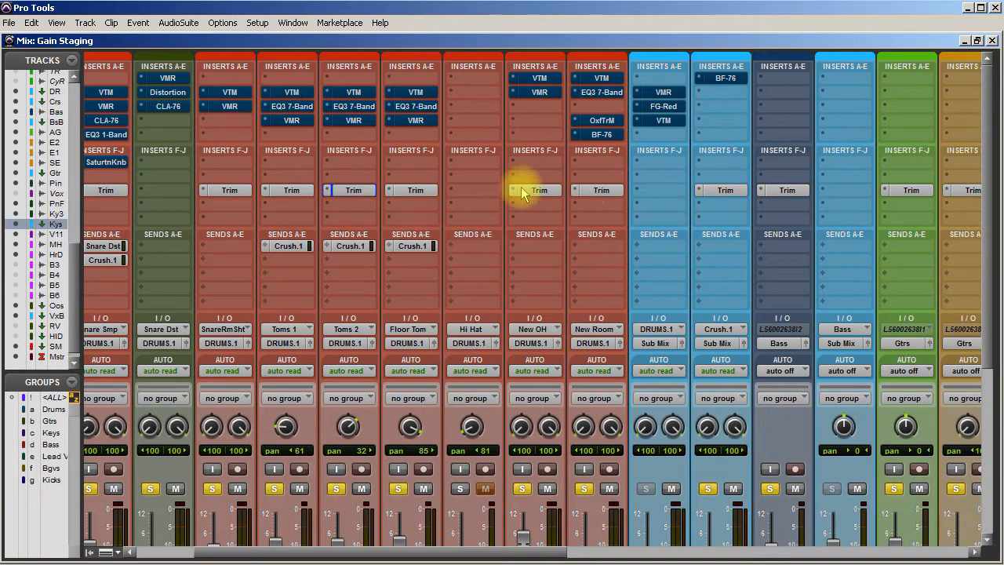
{"action": "mouse_move", "coordinate": [447, 191]}
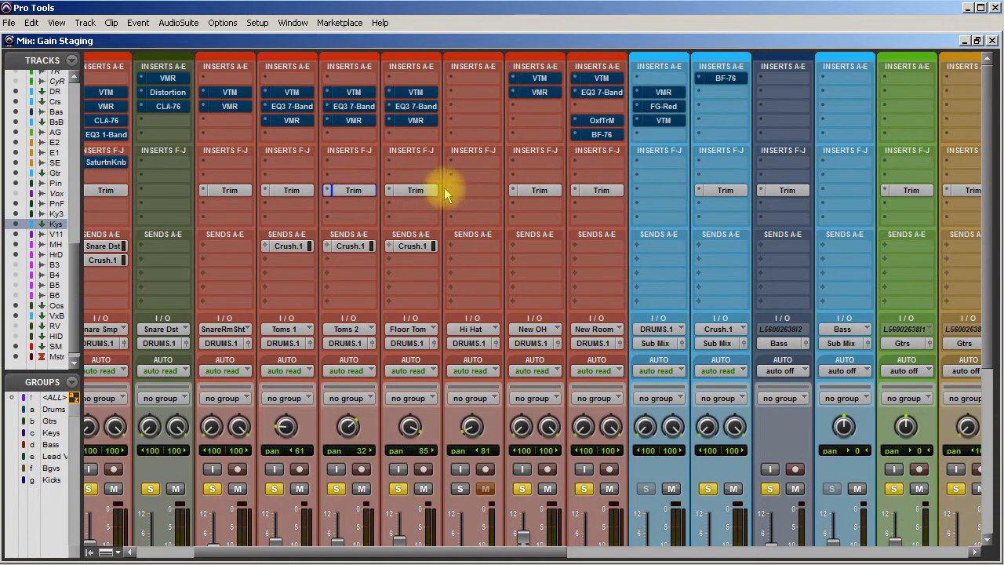
{"action": "mouse_move", "coordinate": [361, 90]}
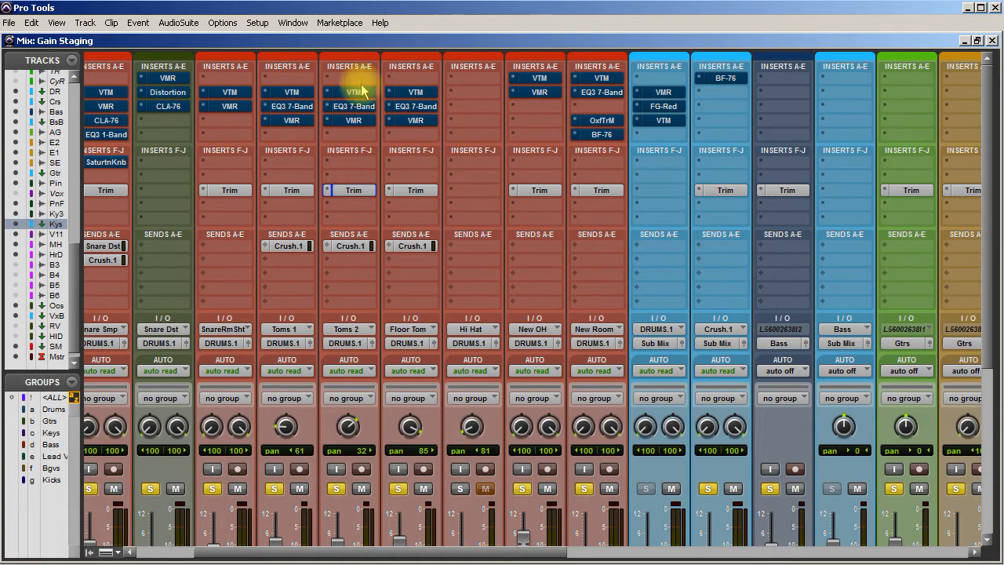
{"action": "mouse_move", "coordinate": [377, 192]}
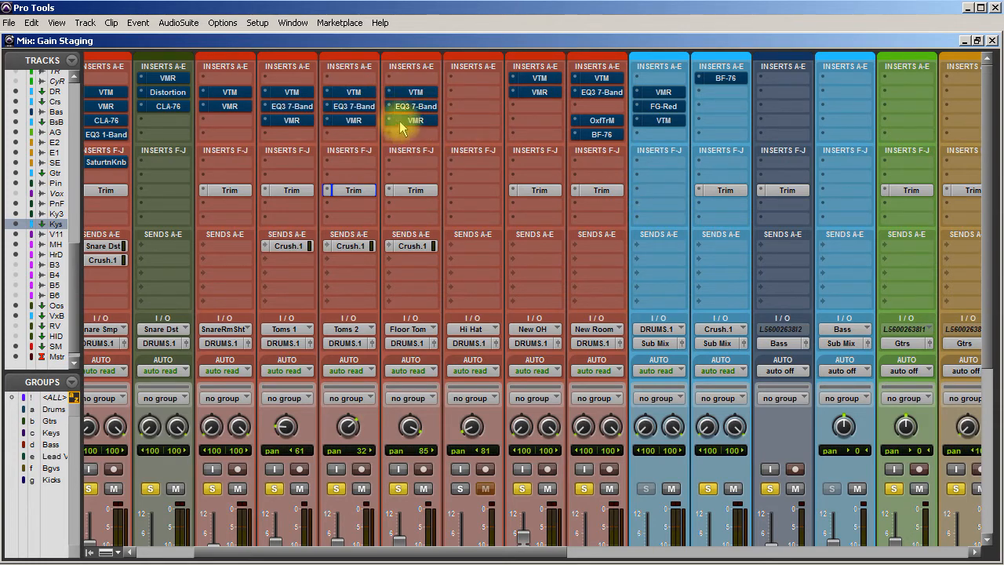
{"action": "mouse_move", "coordinate": [489, 330]}
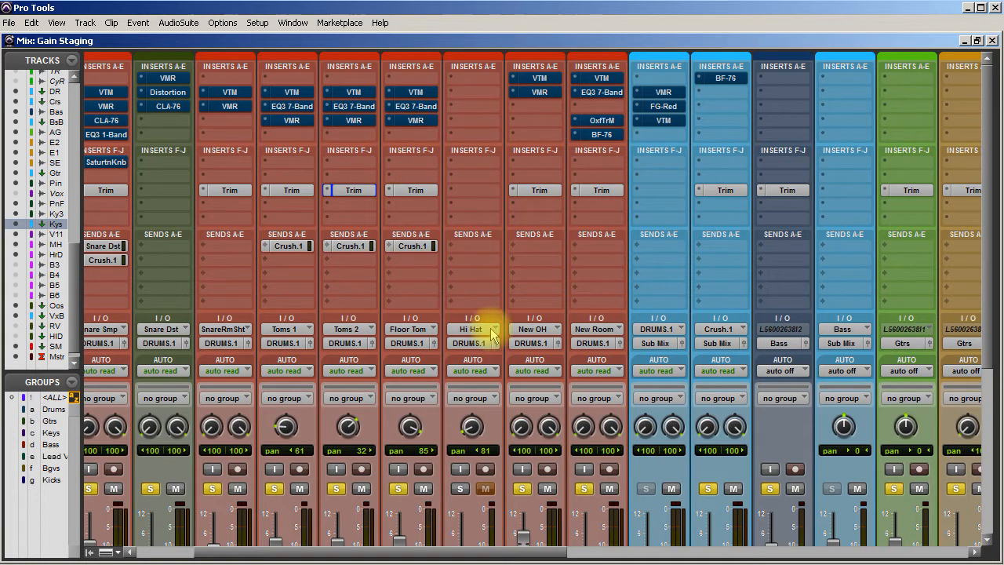
{"action": "mouse_move", "coordinate": [518, 317]}
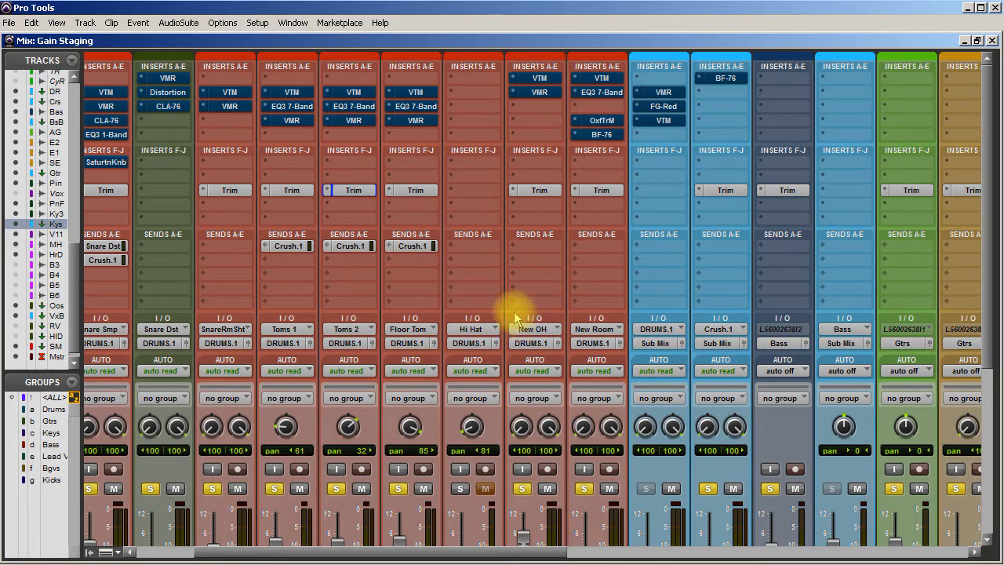
{"action": "mouse_move", "coordinate": [693, 107]}
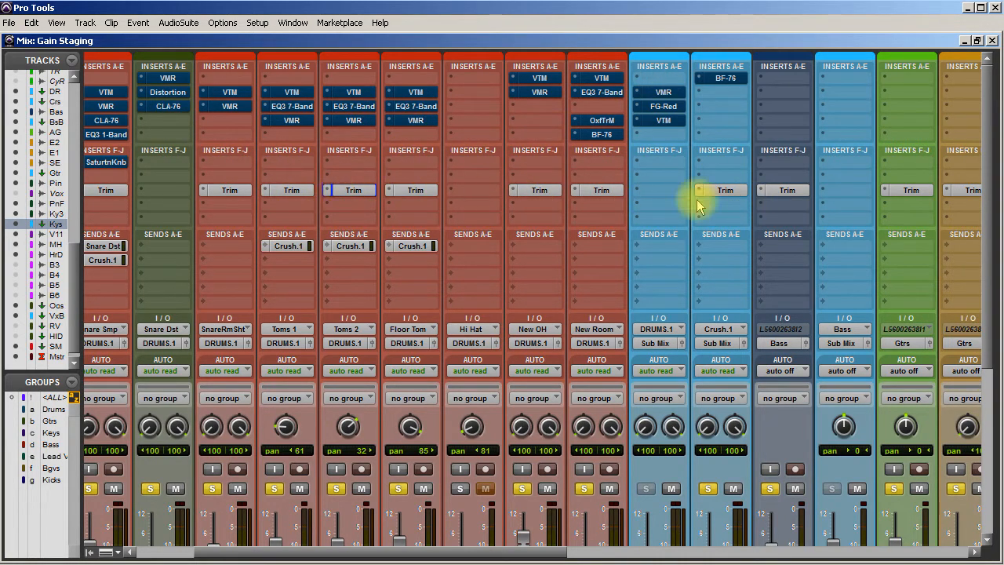
{"action": "mouse_move", "coordinate": [283, 314]}
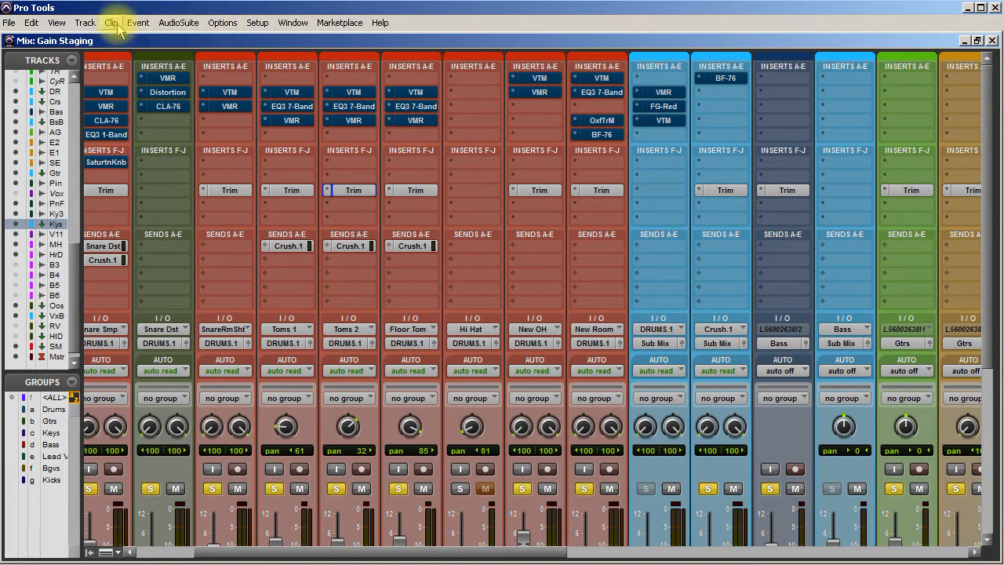
{"action": "mouse_move", "coordinate": [265, 75]}
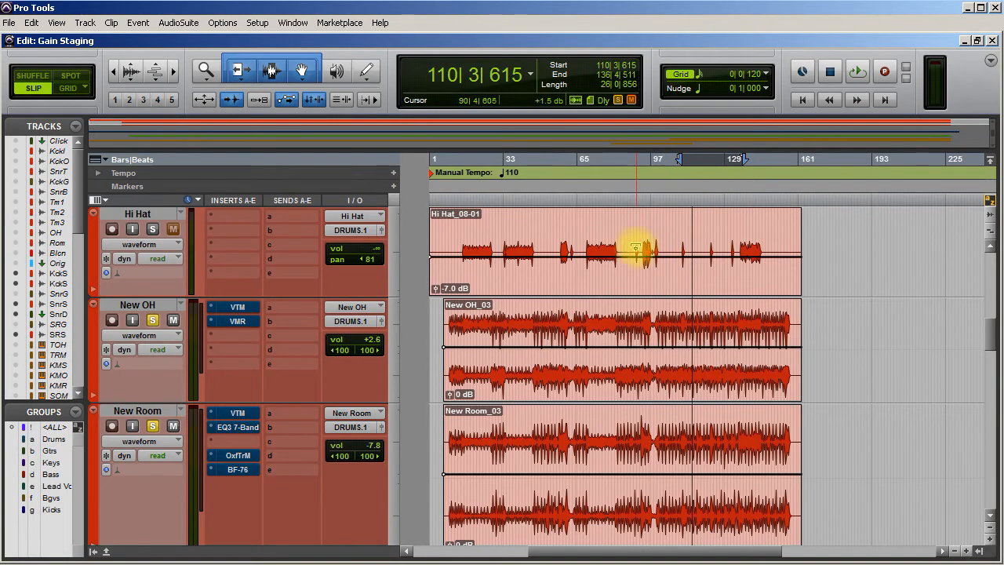
{"action": "mouse_move", "coordinate": [609, 250]}
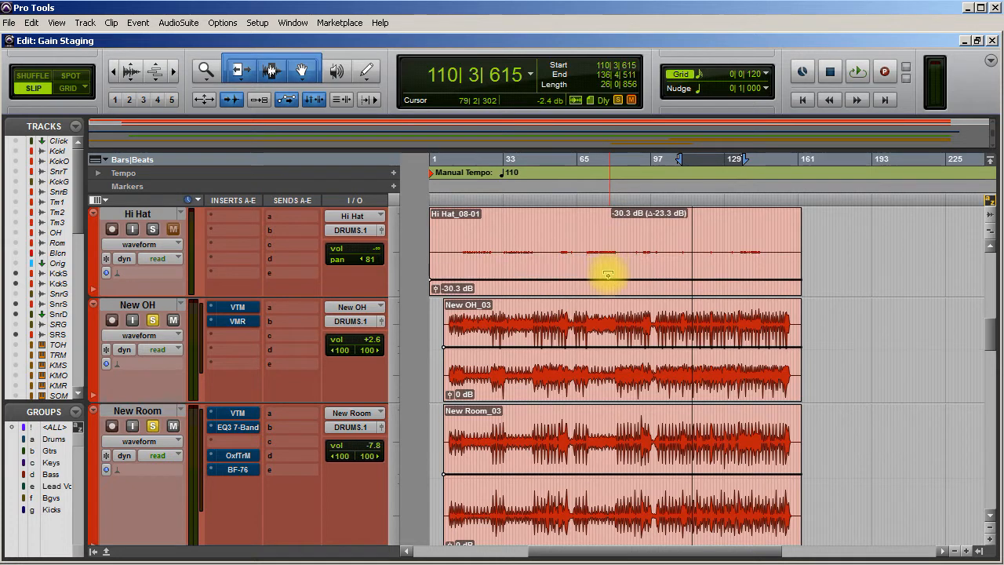
Lower the Hi Hat clip gain line to about -30.3 dB in the Edit window
{"action": "left_click_drag", "start_coordinate": [608, 275], "coordinate": [604, 251]}
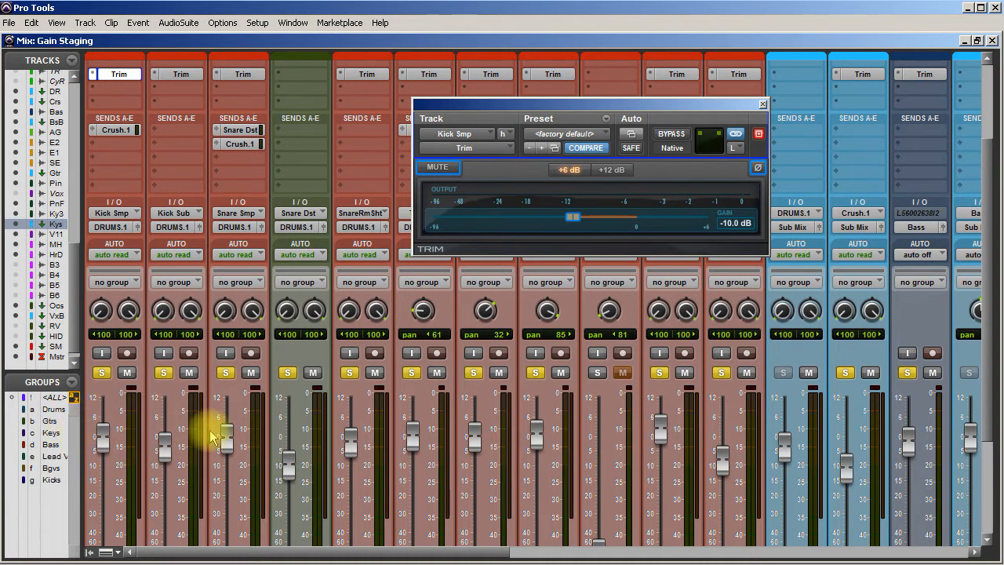
{"action": "mouse_move", "coordinate": [898, 399]}
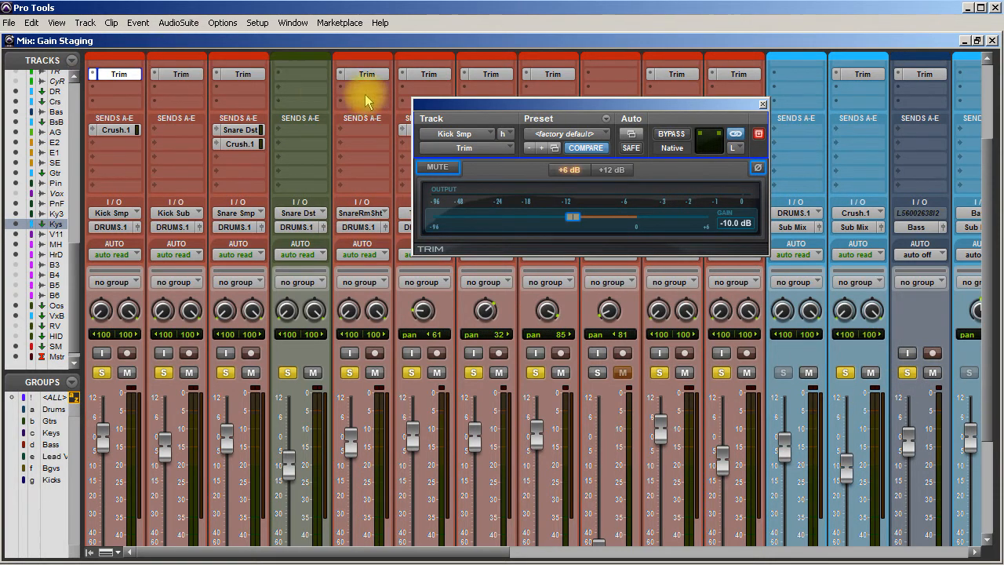
{"action": "mouse_move", "coordinate": [454, 97]}
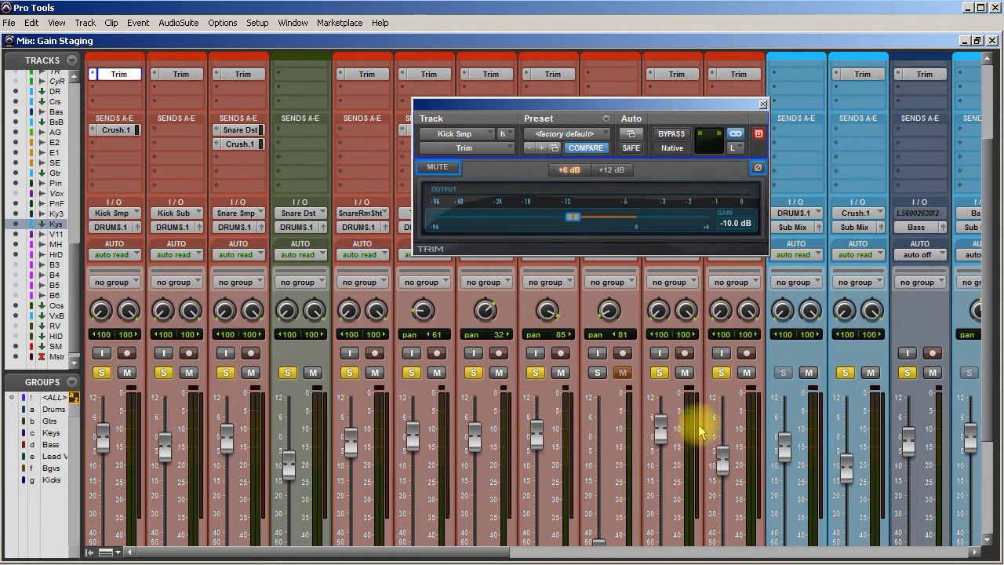
{"action": "mouse_move", "coordinate": [510, 423]}
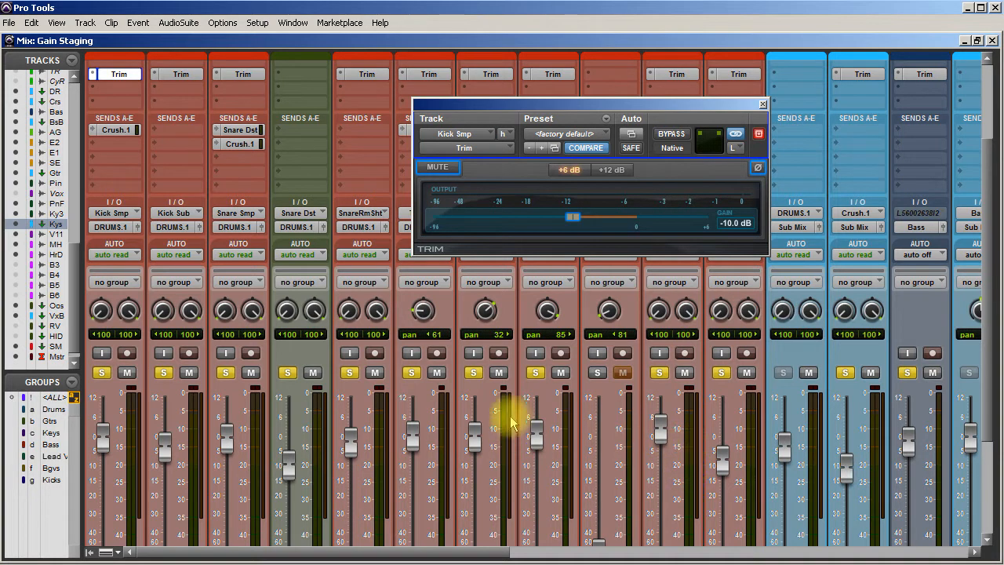
{"action": "mouse_move", "coordinate": [176, 243]}
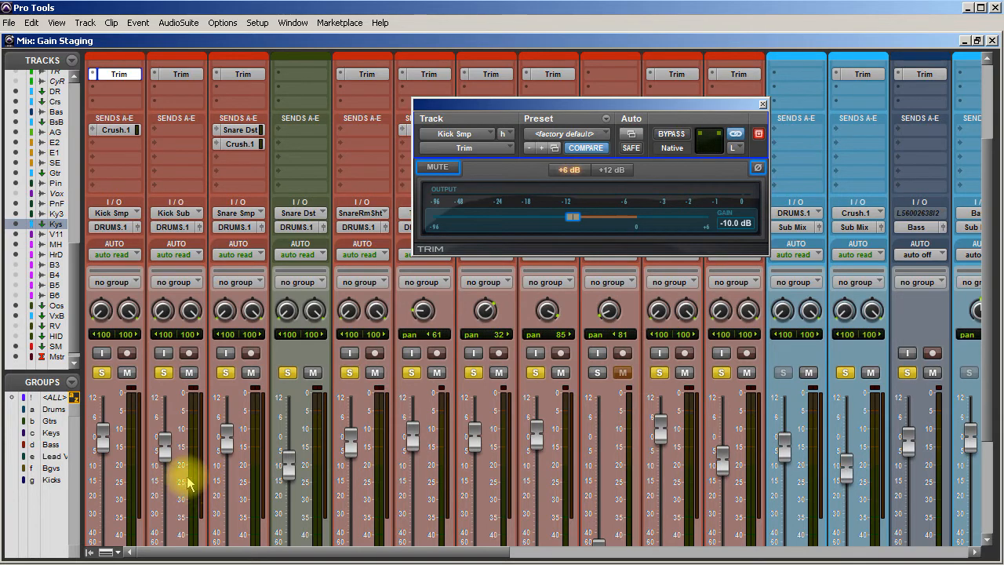
Scroll the mixer right to reach the Floor Tom track's Trim insert
{"action": "scroll", "scroll_direction": "right", "scroll_amount": 3}
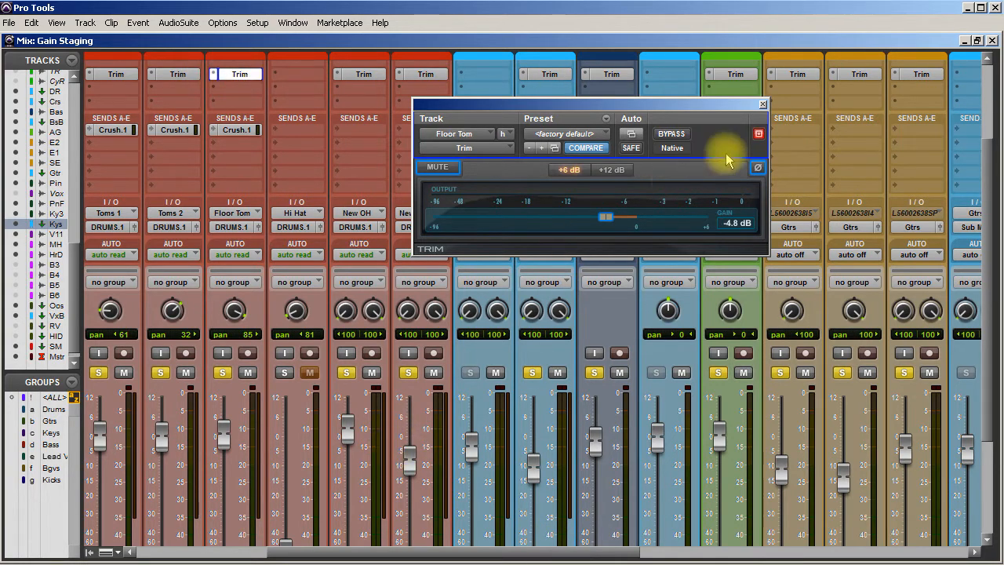
Close the Crush track's Trim plug-in window, leaving its gain near -5.6 dB
{"action": "left_click", "coordinate": [763, 103]}
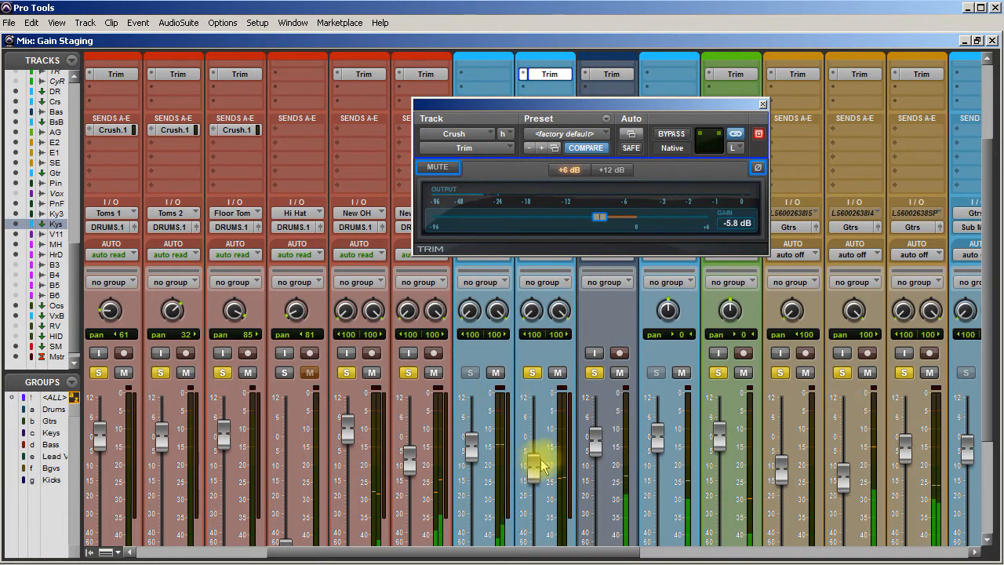
{"action": "mouse_move", "coordinate": [639, 314]}
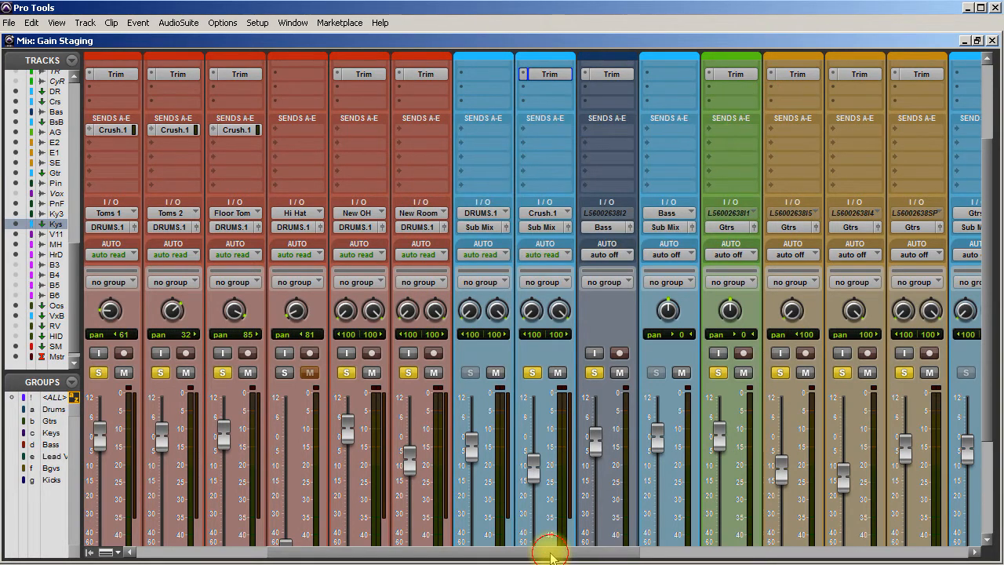
Scroll the mixer right to show the Sub Mix and Master channels
{"action": "scroll", "scroll_direction": "right", "scroll_amount": 3}
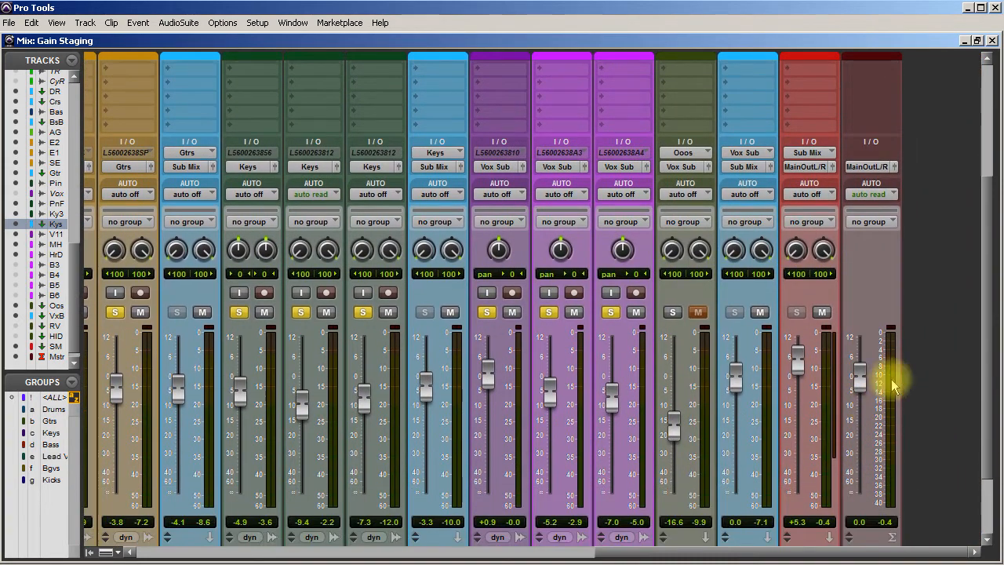
{"action": "mouse_move", "coordinate": [844, 395]}
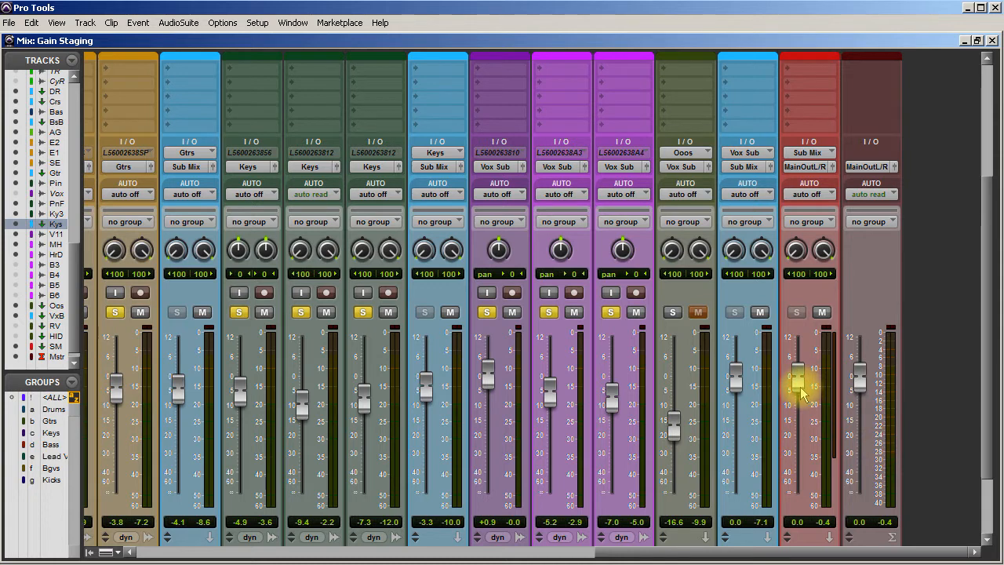
{"action": "mouse_move", "coordinate": [901, 384]}
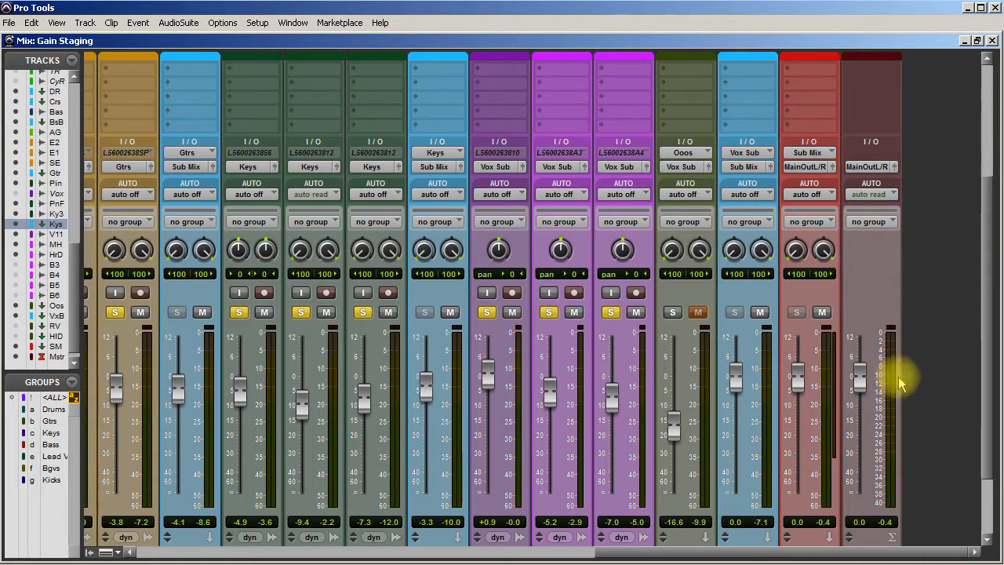
{"action": "mouse_move", "coordinate": [892, 383]}
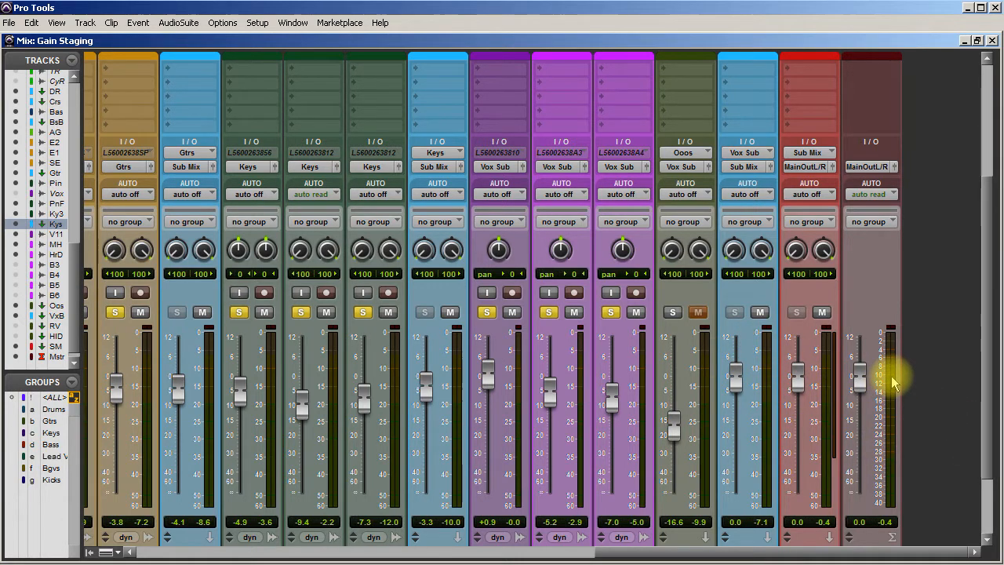
{"action": "mouse_move", "coordinate": [882, 364]}
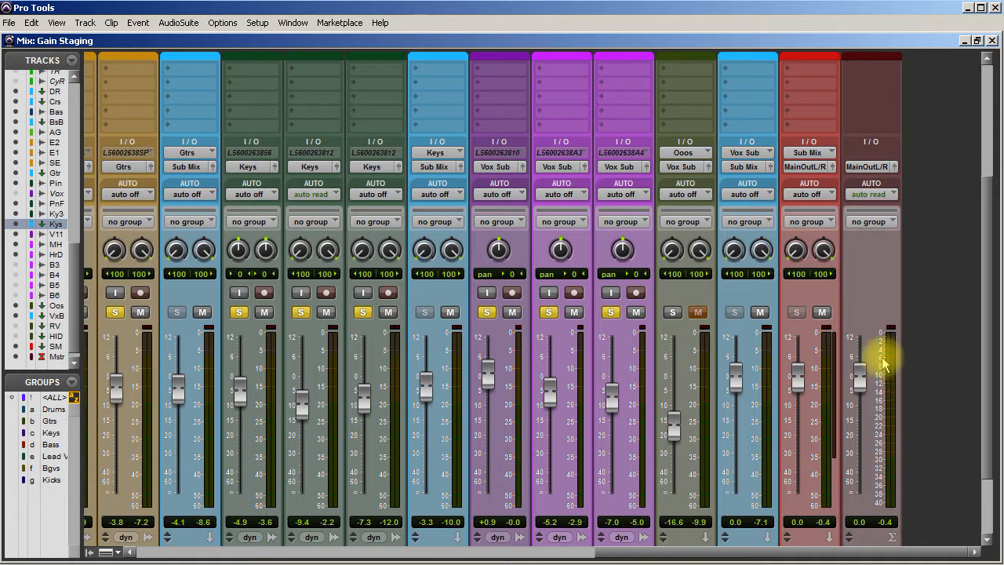
{"action": "mouse_move", "coordinate": [900, 359]}
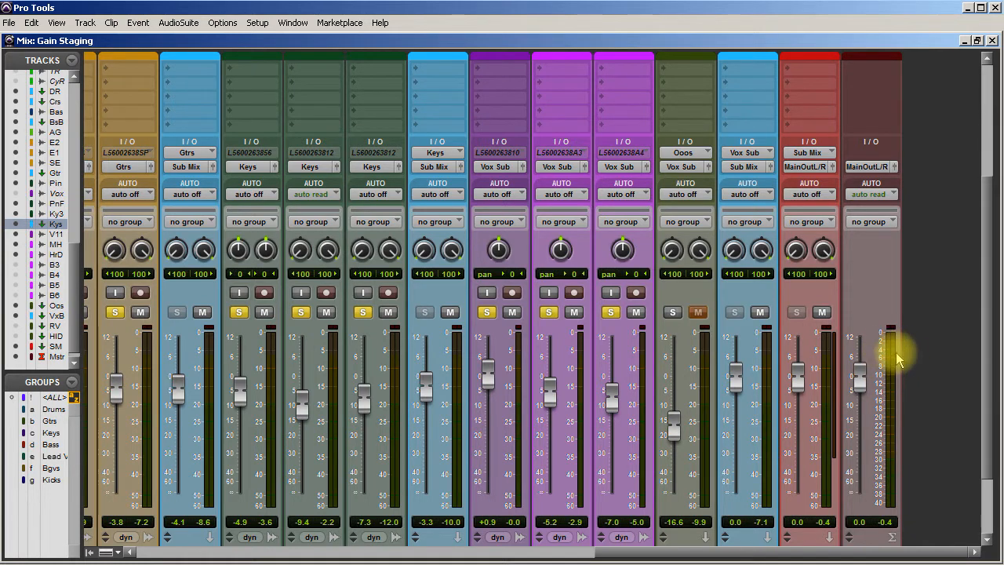
{"action": "mouse_move", "coordinate": [894, 361]}
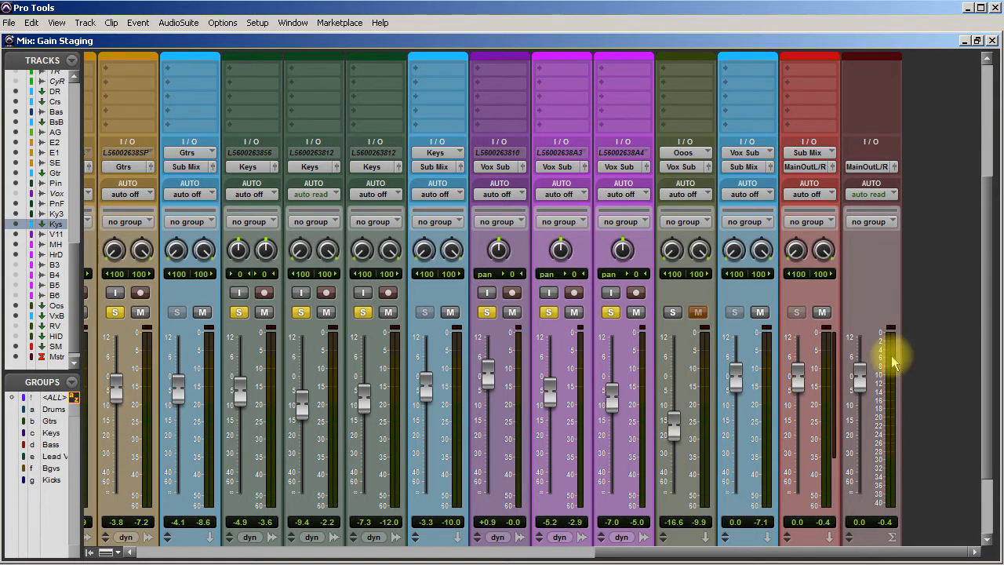
{"action": "mouse_move", "coordinate": [897, 360]}
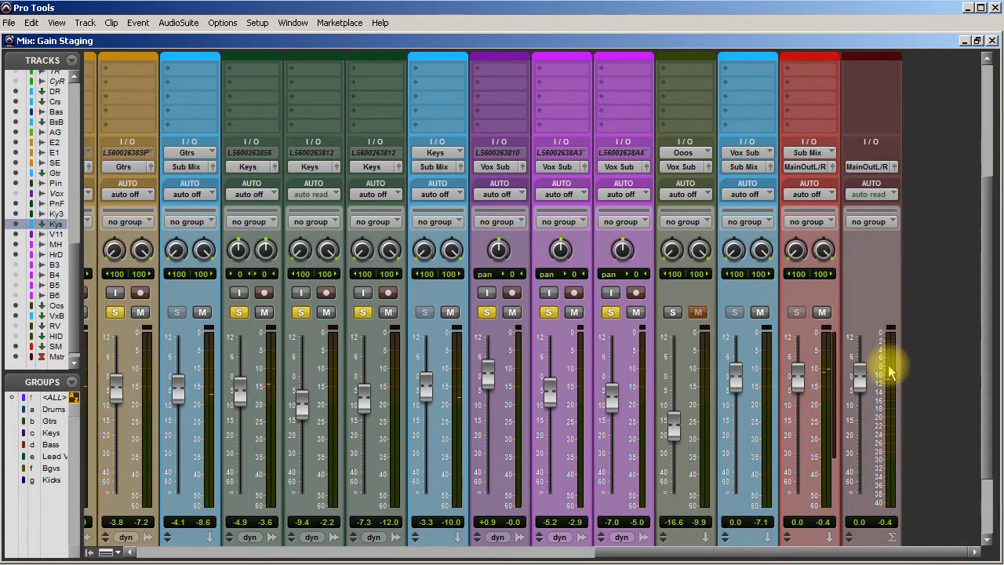
{"action": "mouse_move", "coordinate": [771, 474]}
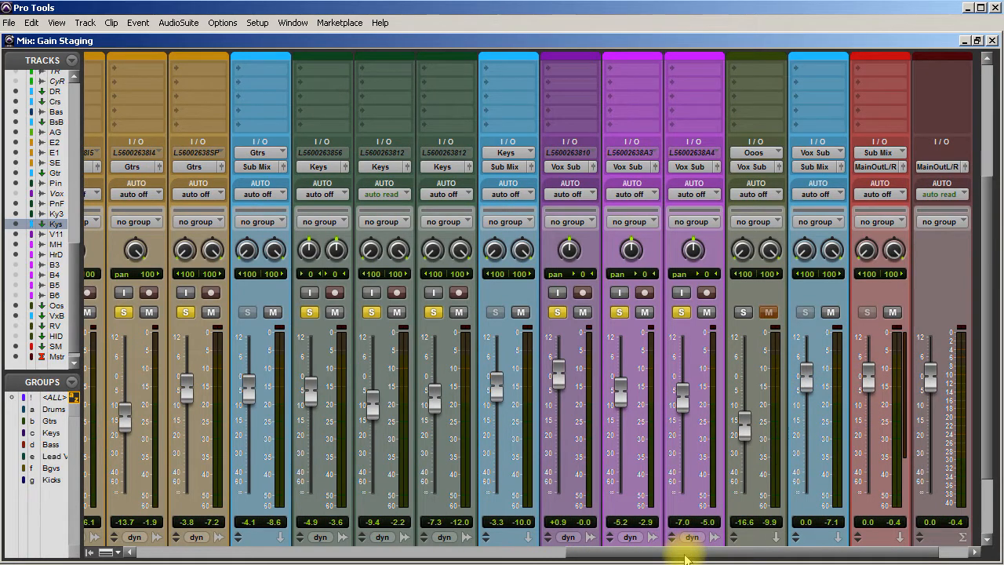
Set the Keys fader to about -5.2 dB and the Gtr fader to -4.1 dB
{"action": "scroll", "scroll_direction": "down", "scroll_amount": 3}
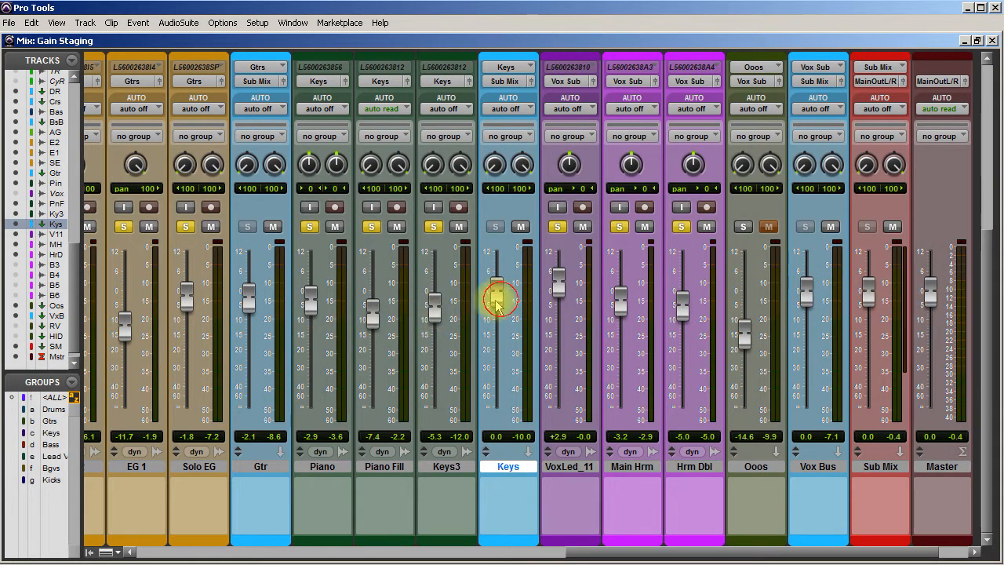
{"action": "left_click_drag", "start_coordinate": [498, 301], "coordinate": [495, 282]}
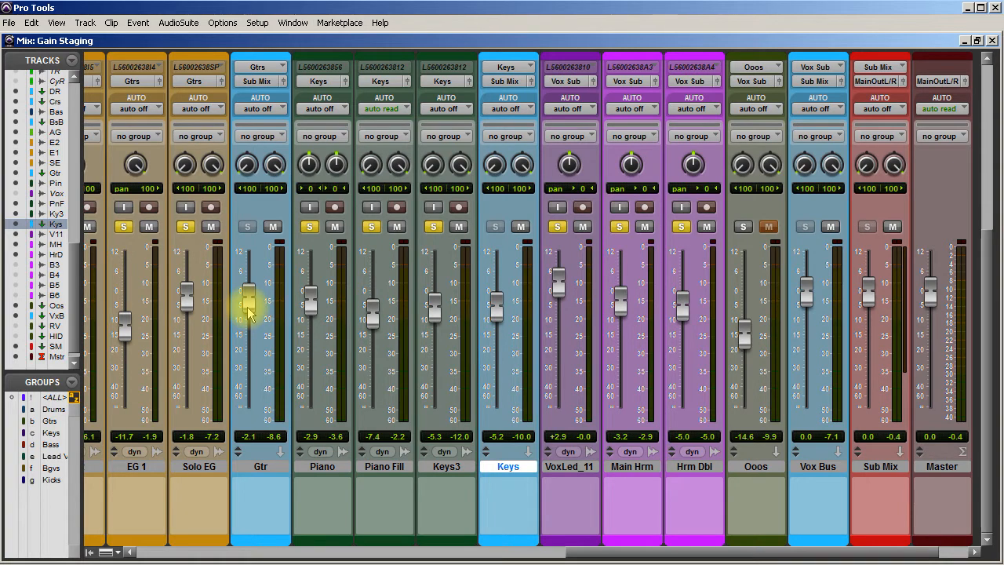
{"action": "left_click_drag", "start_coordinate": [247, 295], "coordinate": [248, 306]}
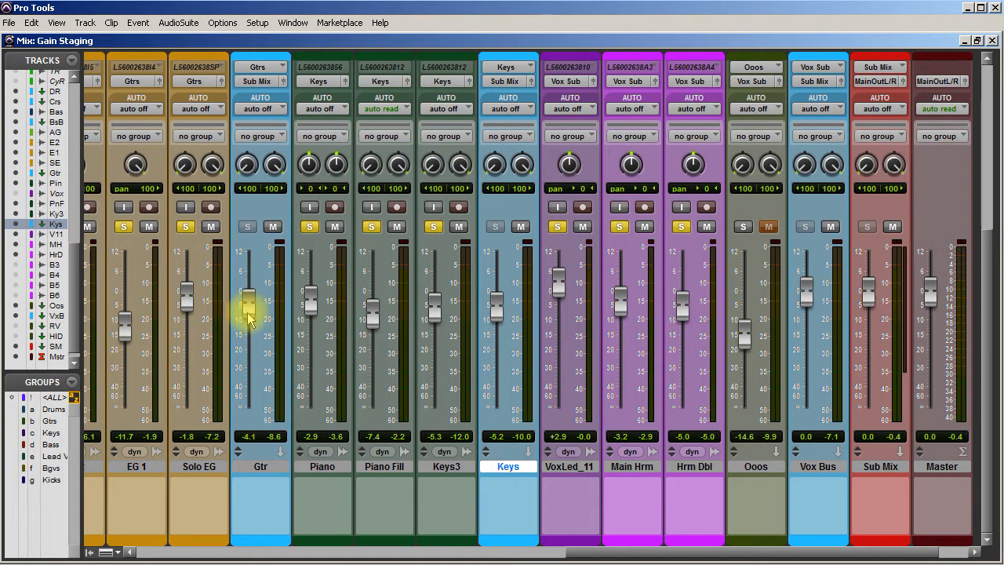
{"action": "scroll", "scroll_direction": "left", "scroll_amount": 3}
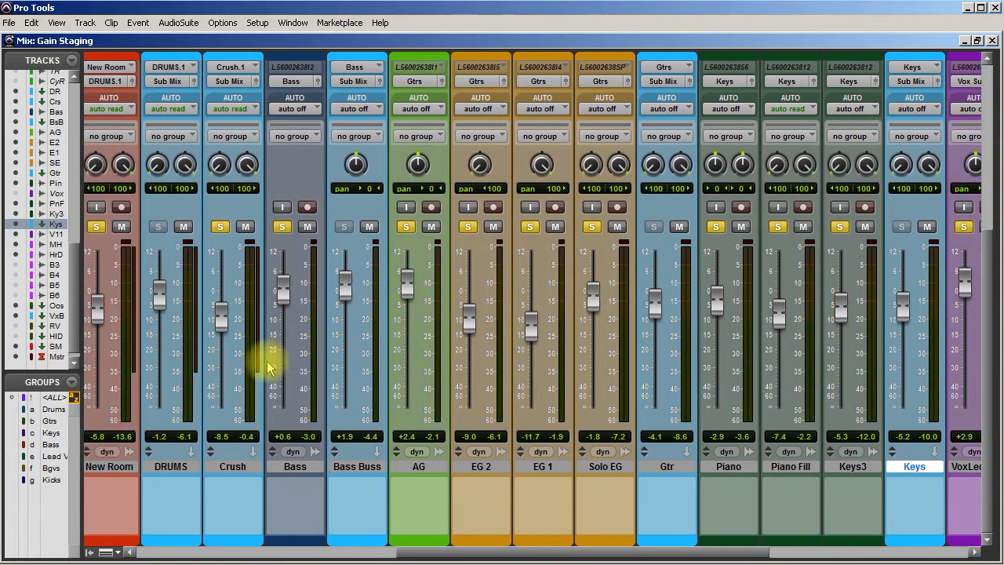
{"action": "scroll", "scroll_direction": "left", "scroll_amount": 3}
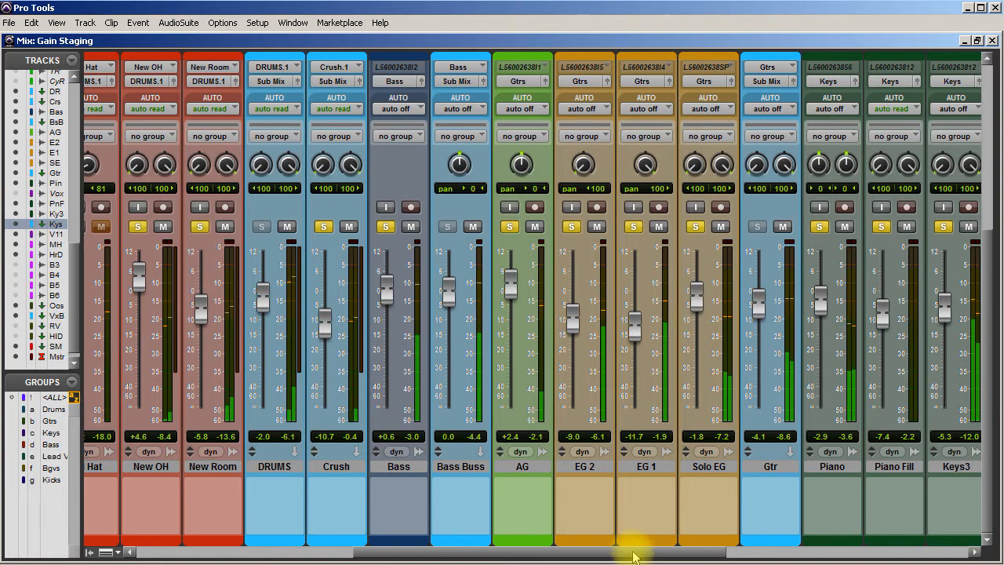
{"action": "scroll", "scroll_direction": "right", "scroll_amount": 3}
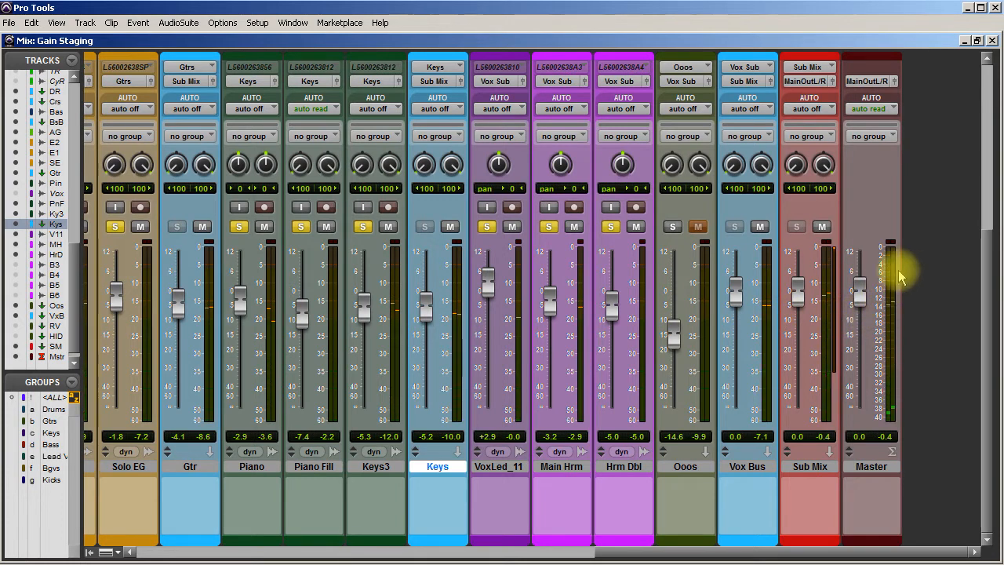
{"action": "mouse_move", "coordinate": [886, 280]}
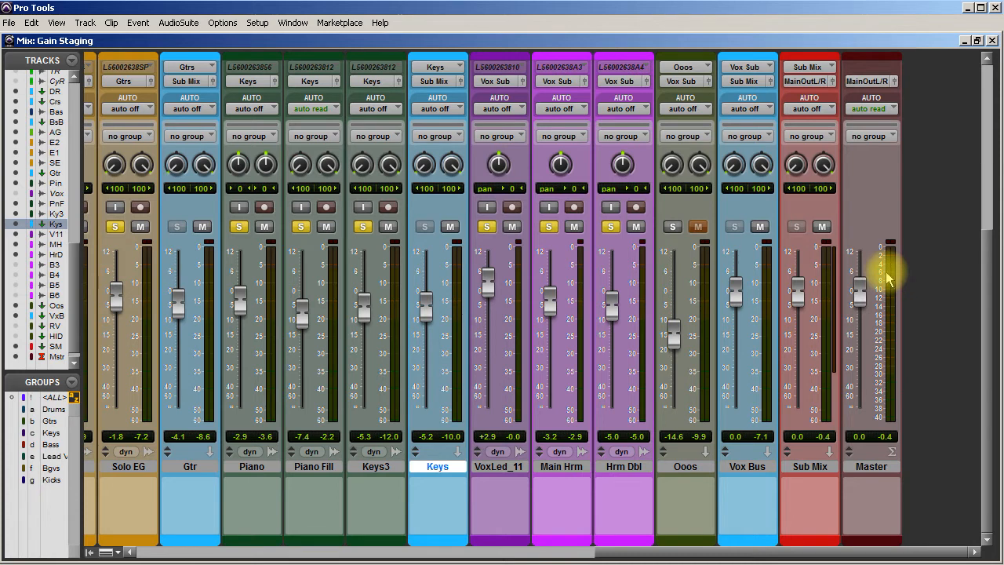
{"action": "mouse_move", "coordinate": [918, 282]}
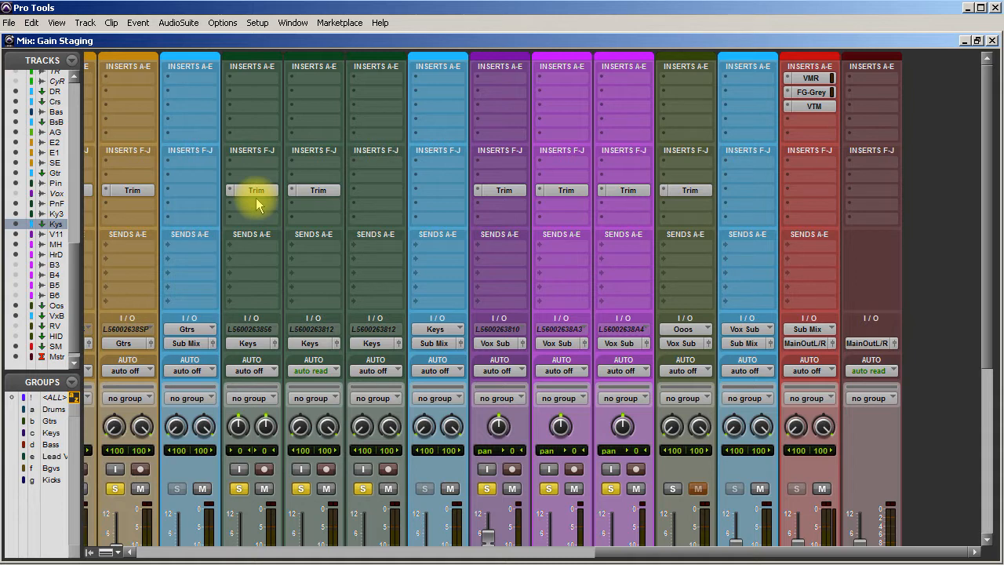
{"action": "mouse_move", "coordinate": [249, 207]}
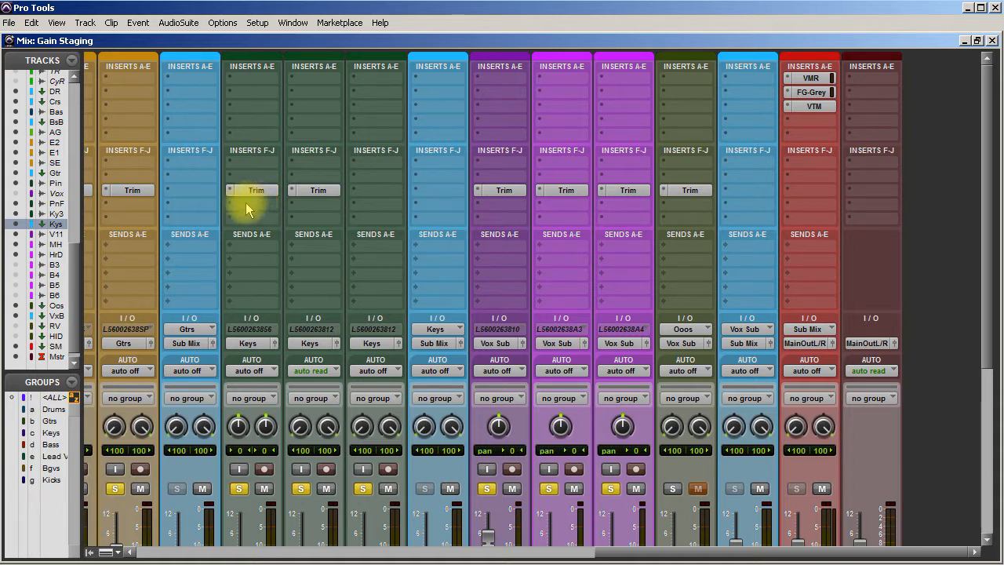
{"action": "mouse_move", "coordinate": [254, 194]}
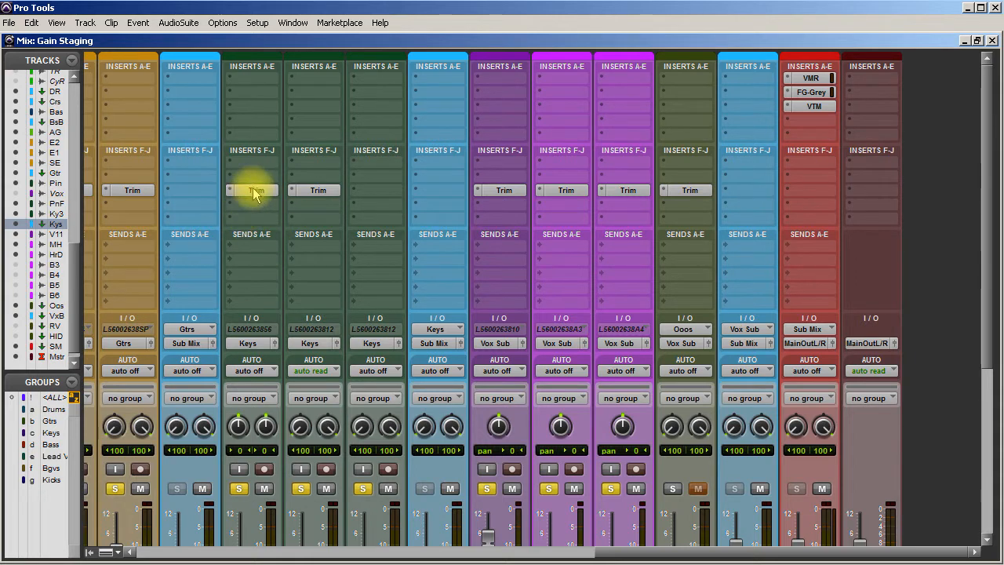
Scroll the insert plug-in menus while adding Trim to the guitar, keys and vocal tracks
{"action": "scroll", "scroll_direction": "down", "scroll_amount": 3}
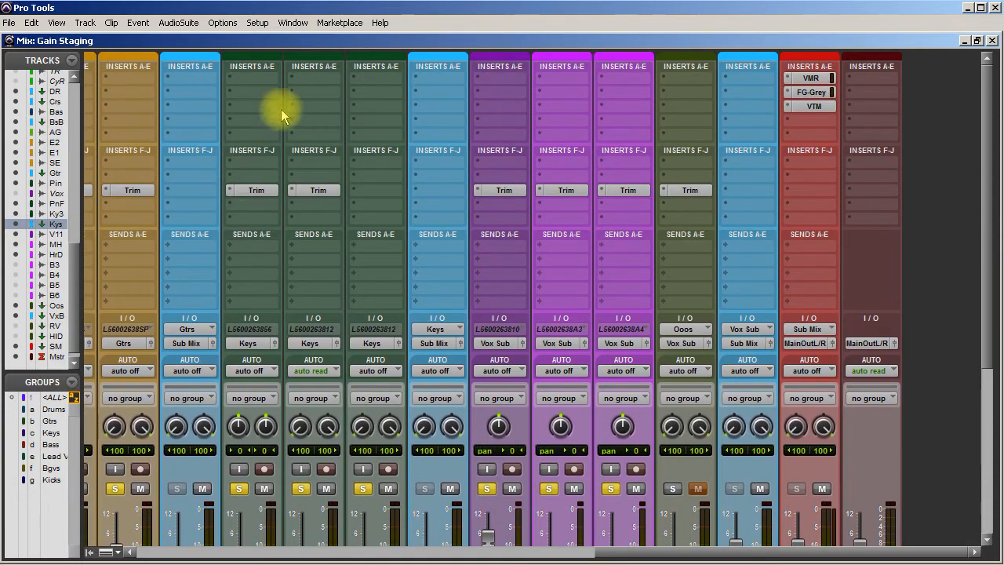
{"action": "mouse_move", "coordinate": [238, 185]}
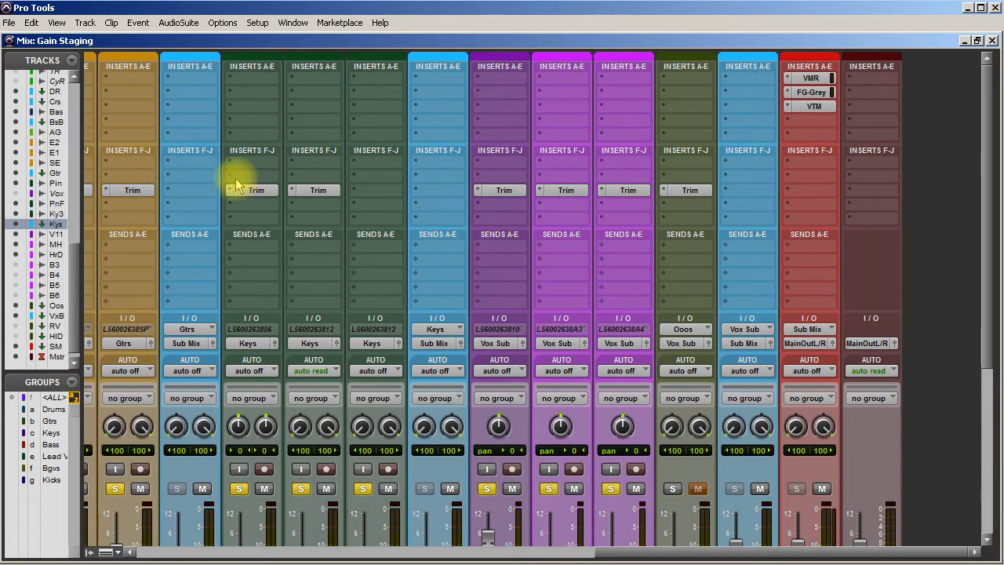
{"action": "mouse_move", "coordinate": [254, 216]}
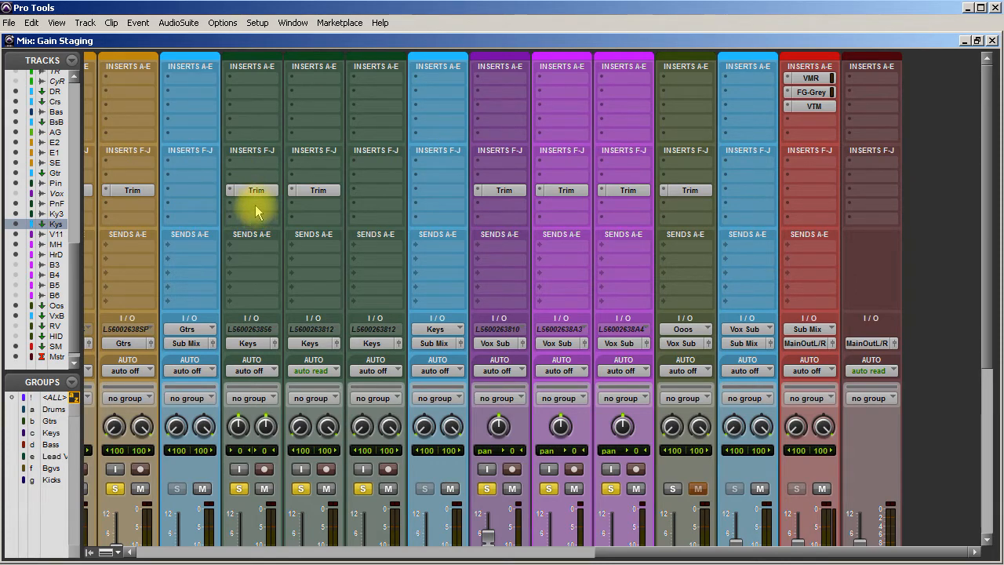
{"action": "mouse_move", "coordinate": [423, 264]}
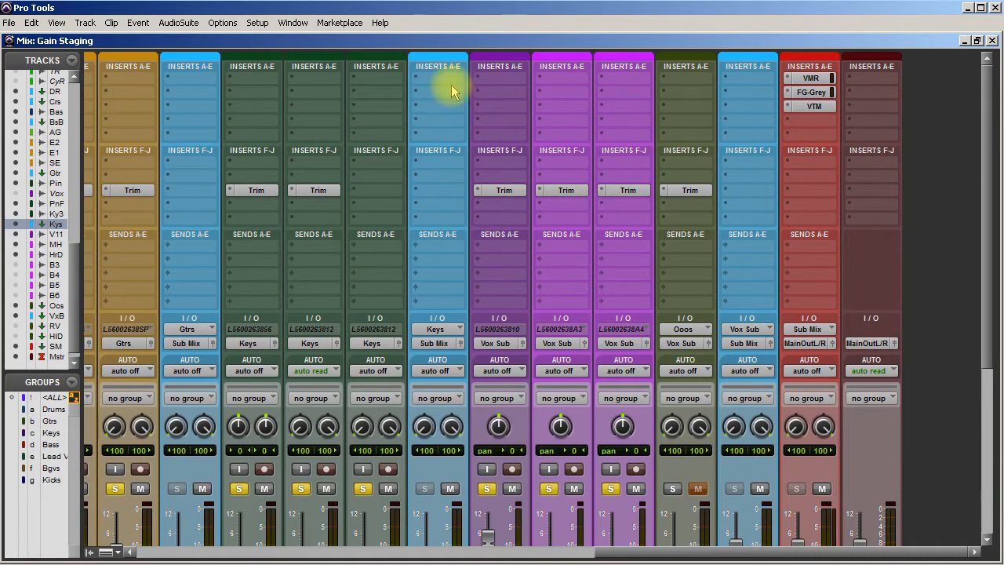
{"action": "scroll", "scroll_direction": "down", "scroll_amount": 3}
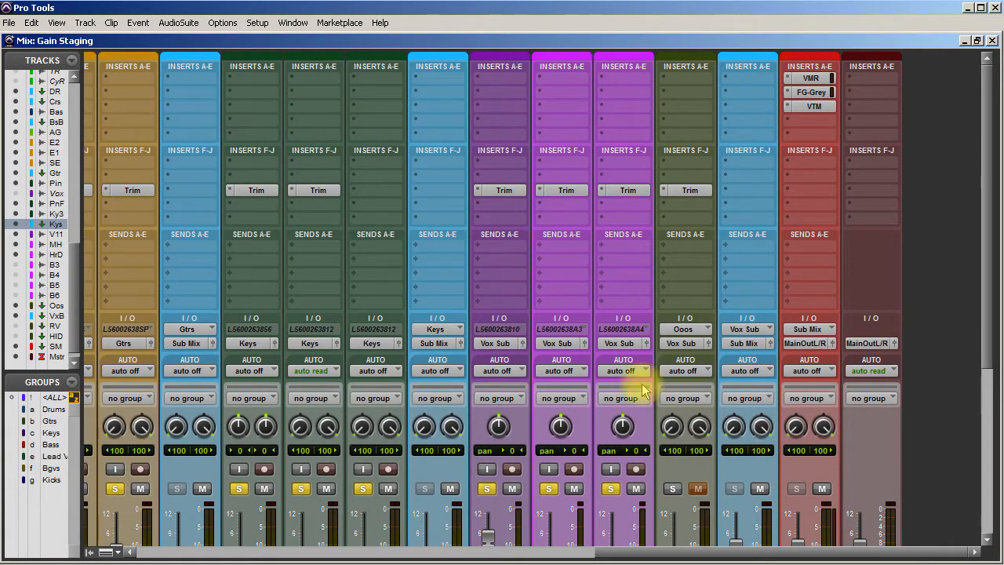
{"action": "scroll", "scroll_direction": "down", "scroll_amount": 3}
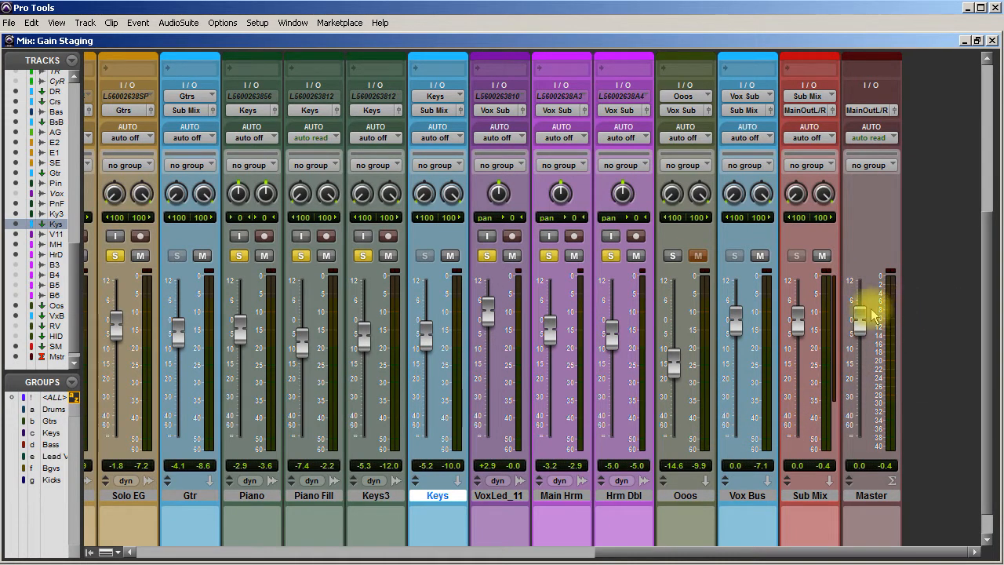
{"action": "mouse_move", "coordinate": [885, 314]}
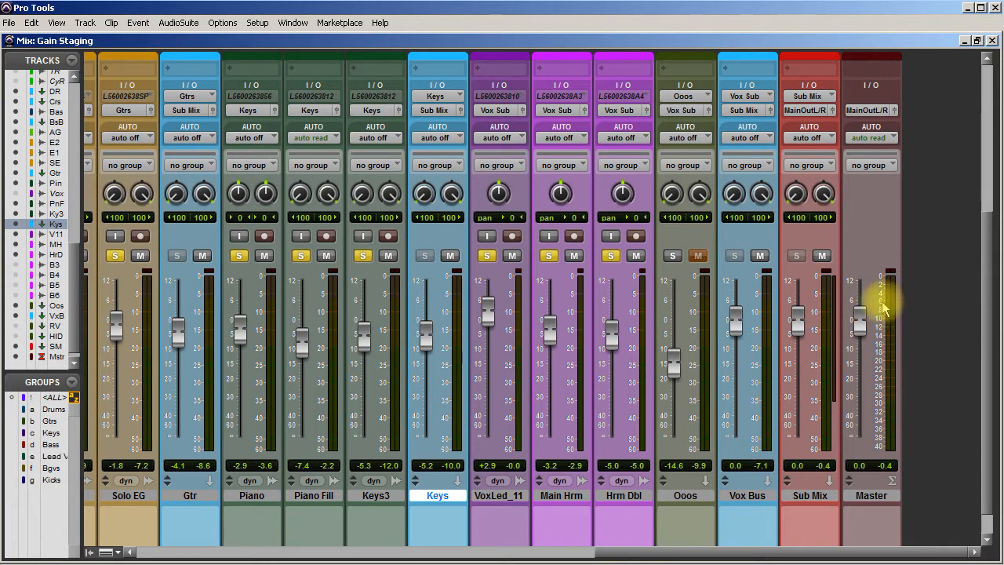
{"action": "mouse_move", "coordinate": [878, 314]}
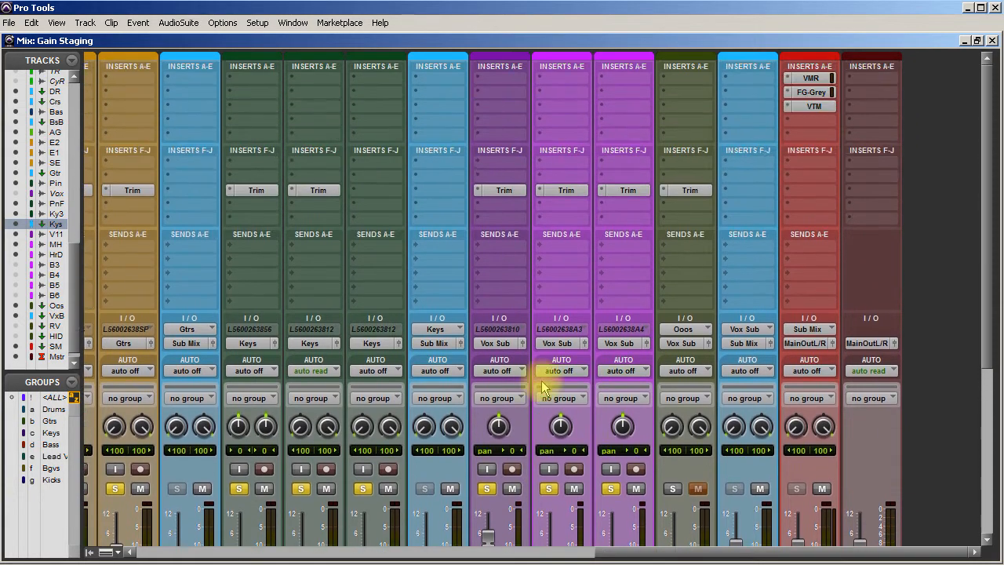
{"action": "mouse_move", "coordinate": [792, 97]}
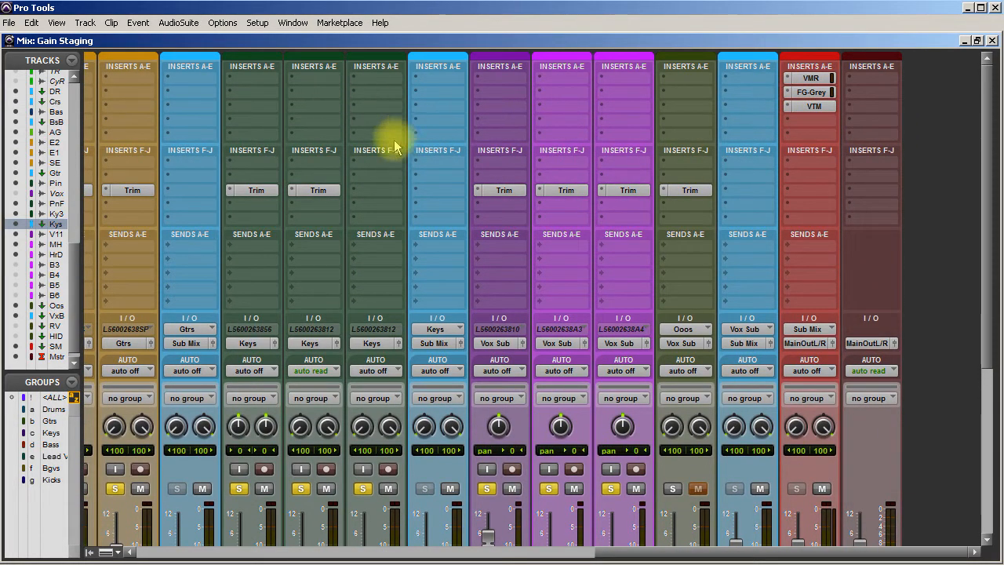
{"action": "mouse_move", "coordinate": [666, 561]}
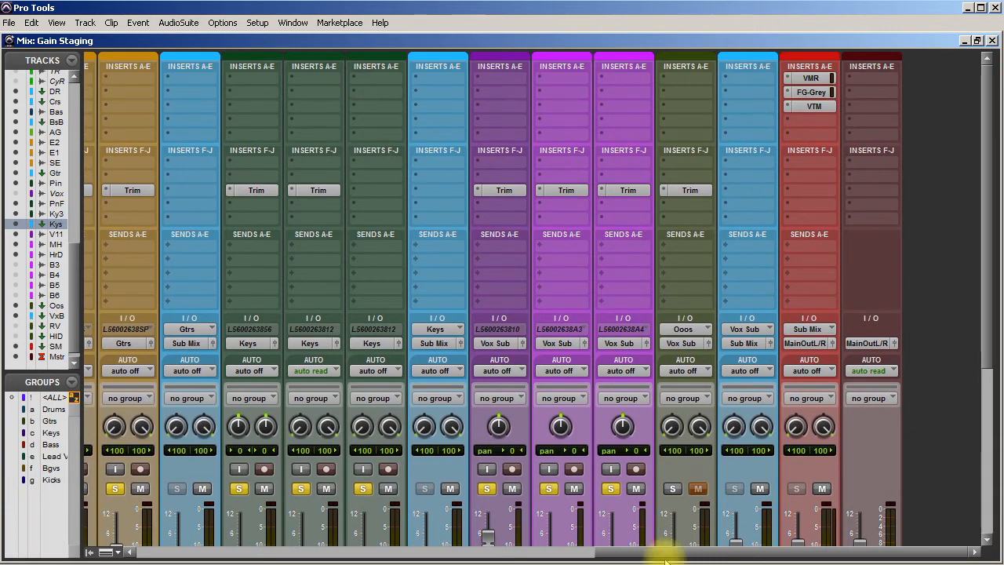
Scroll the mixer and insert menu to place Virtual Mix Rack below Trim on a guitar track
{"action": "scroll", "scroll_direction": "left", "scroll_amount": 3}
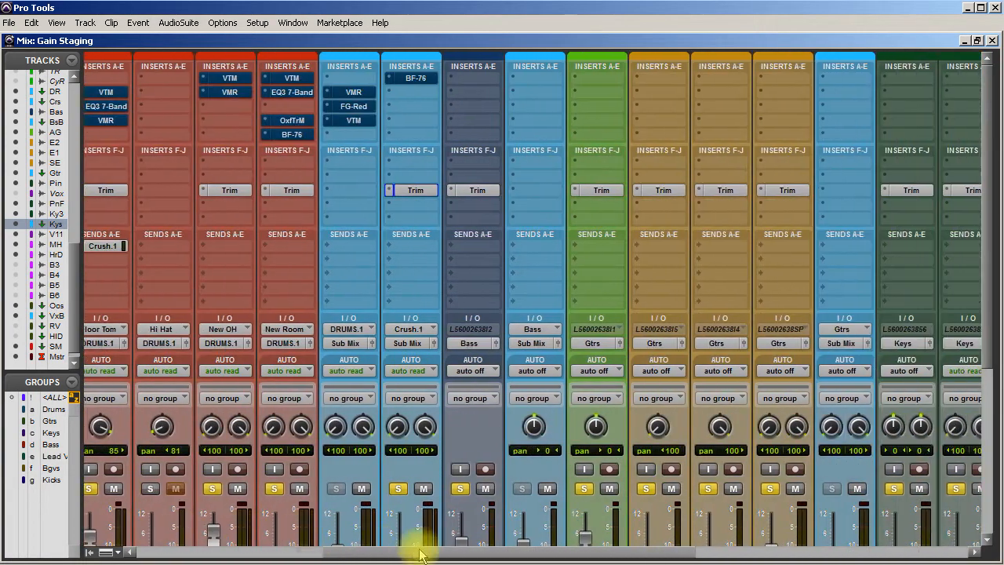
{"action": "scroll", "scroll_direction": "right", "scroll_amount": 3}
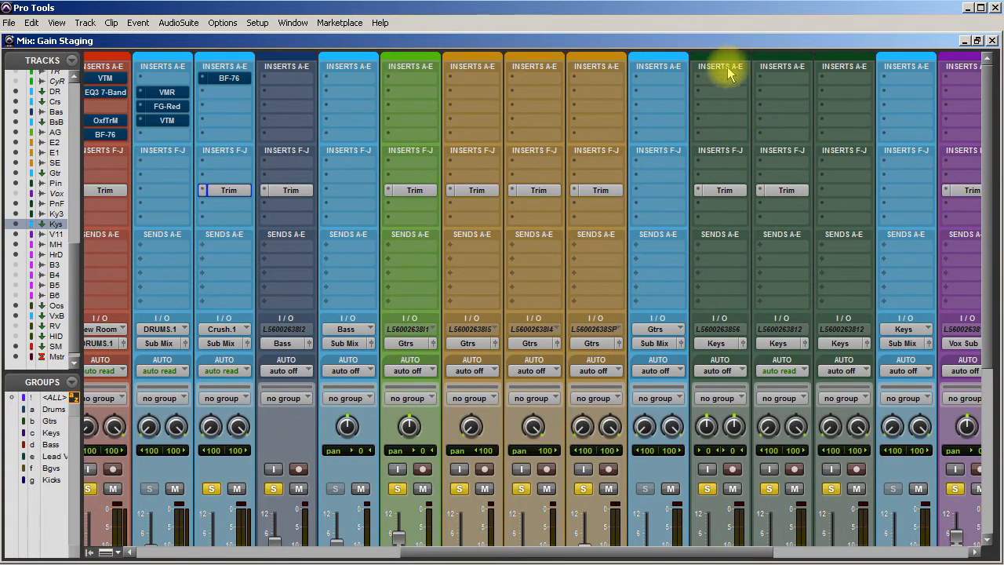
{"action": "mouse_move", "coordinate": [703, 223]}
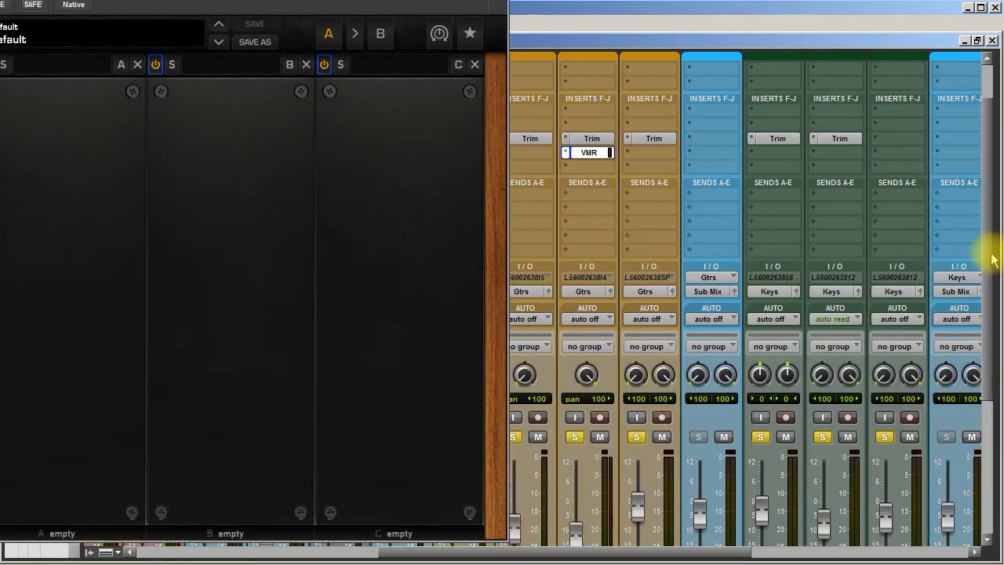
{"action": "scroll", "scroll_direction": "down", "scroll_amount": 3}
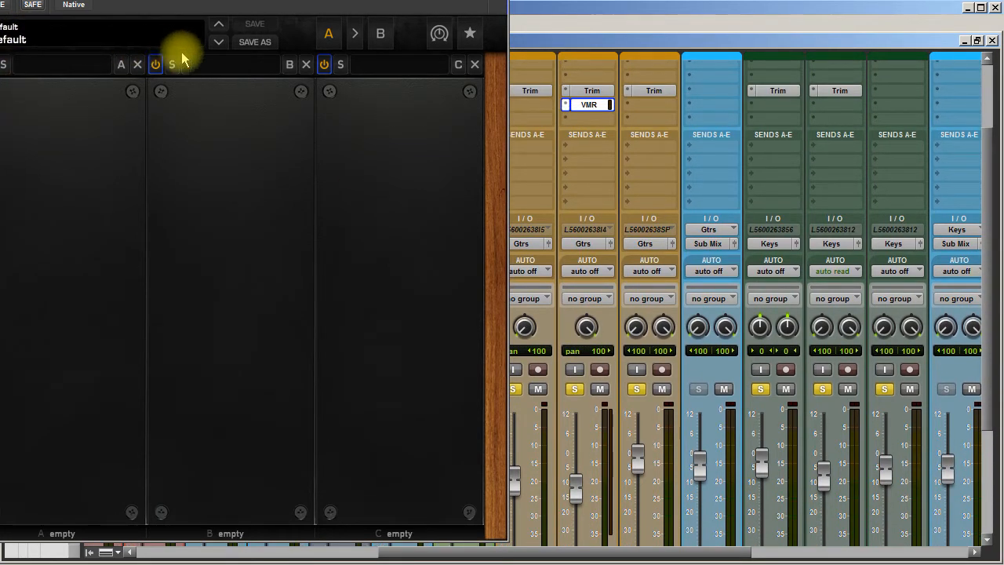
{"action": "mouse_move", "coordinate": [243, 6]}
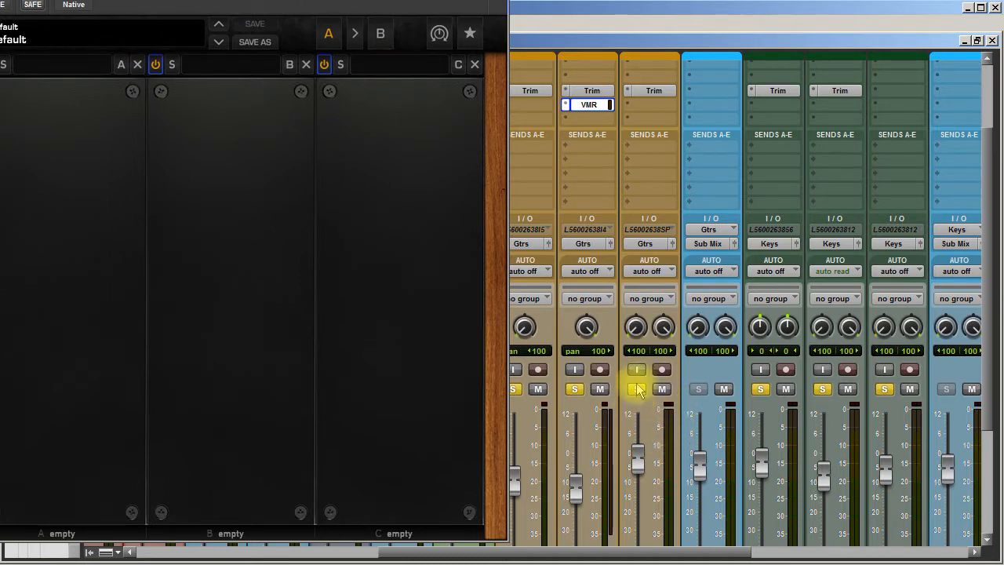
Load the FG-N EQ into rack slot A, bring the window into view and bypass the rack
{"action": "left_click", "coordinate": [637, 389]}
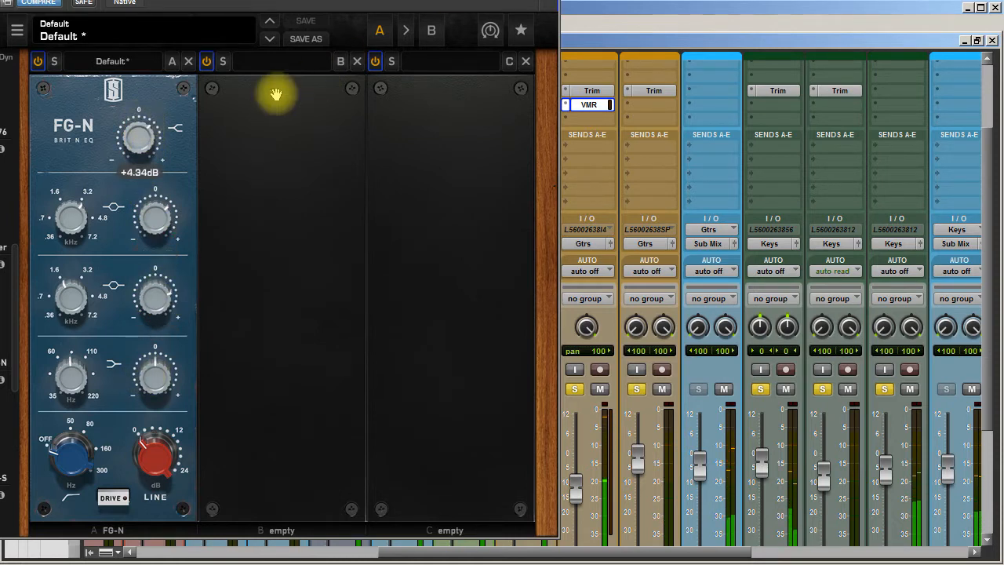
{"action": "left_click_drag", "start_coordinate": [138, 138], "coordinate": [138, 153]}
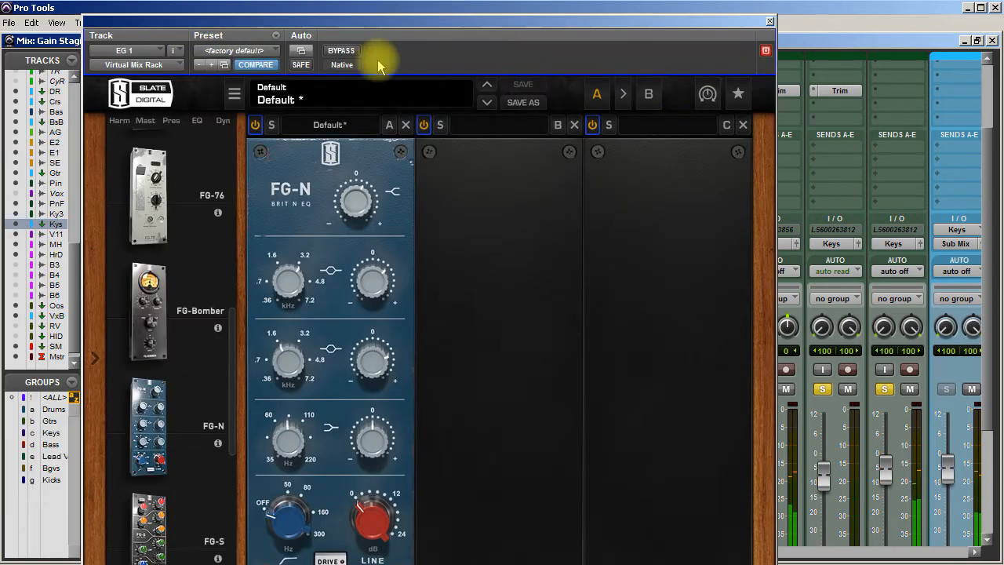
{"action": "left_click", "coordinate": [341, 50]}
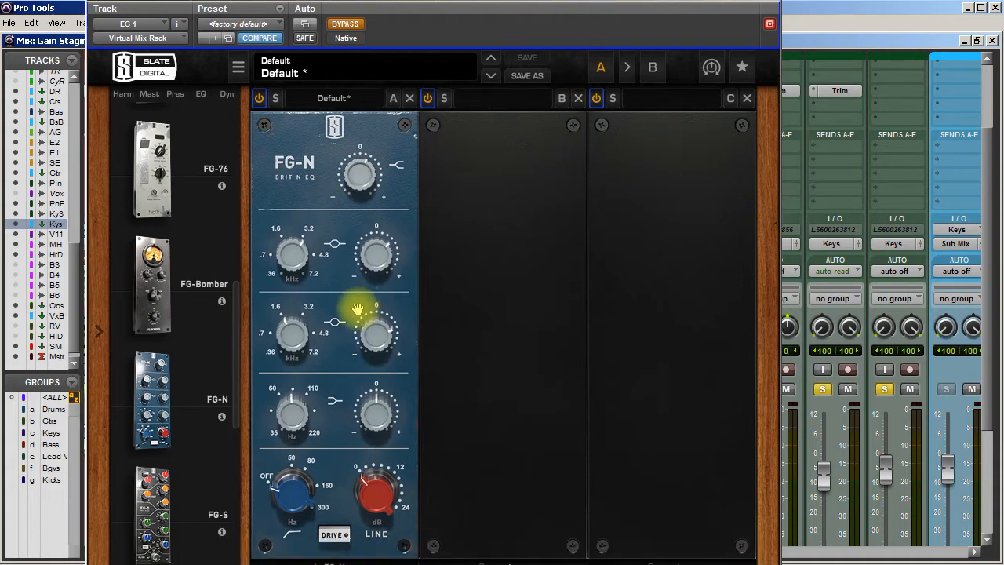
{"action": "mouse_move", "coordinate": [243, 282]}
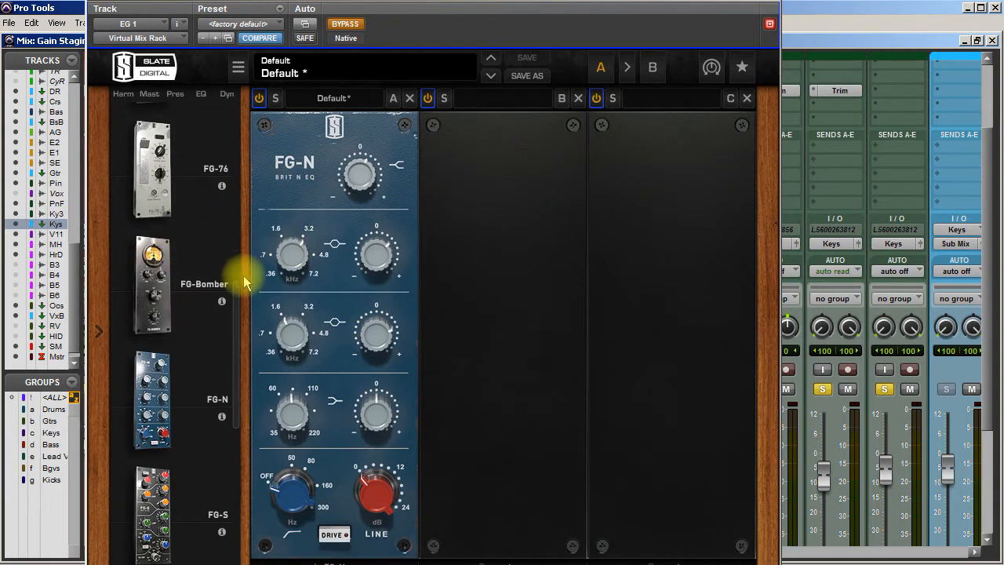
Load the Trimmer module into slot B and turn its trim down to about -8.8 dB
{"action": "scroll", "scroll_direction": "down", "scroll_amount": 3}
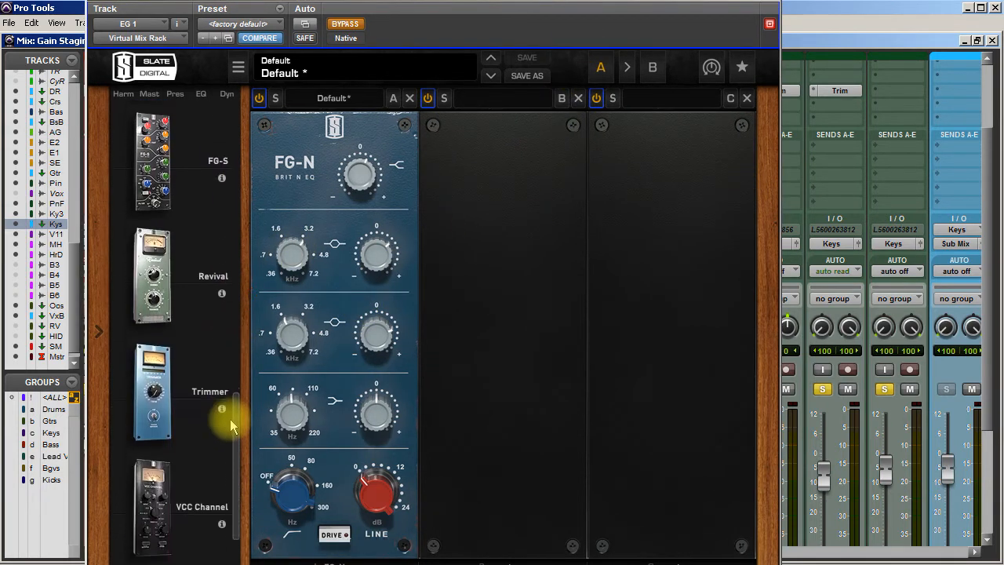
{"action": "left_click", "coordinate": [152, 393]}
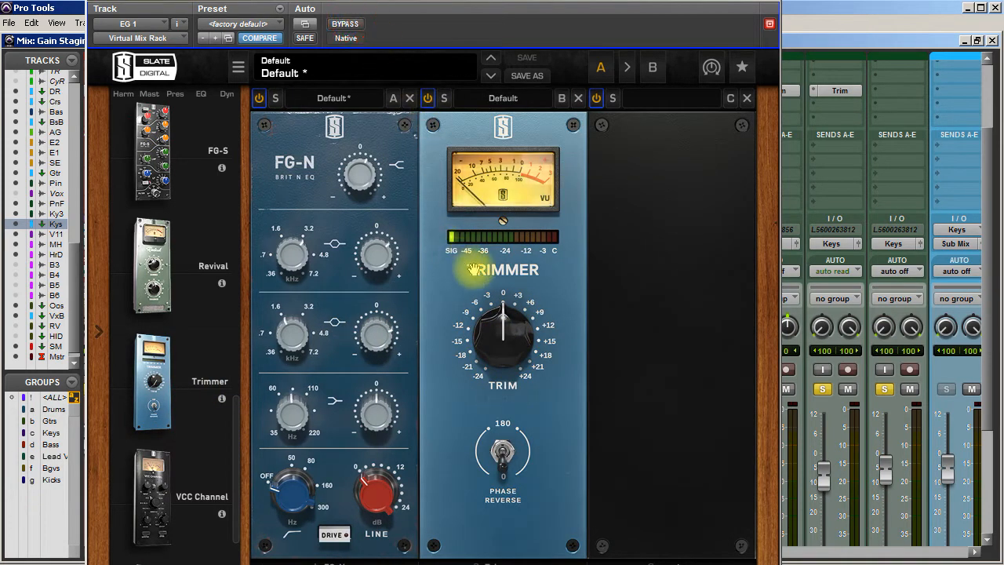
{"action": "left_click_drag", "start_coordinate": [502, 329], "coordinate": [505, 322]}
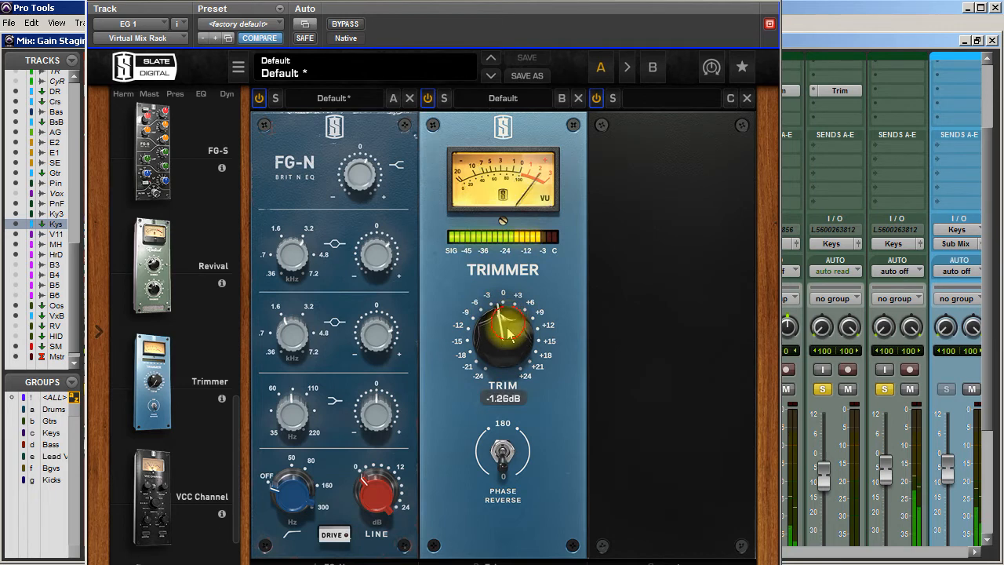
{"action": "left_click_drag", "start_coordinate": [502, 330], "coordinate": [502, 352]}
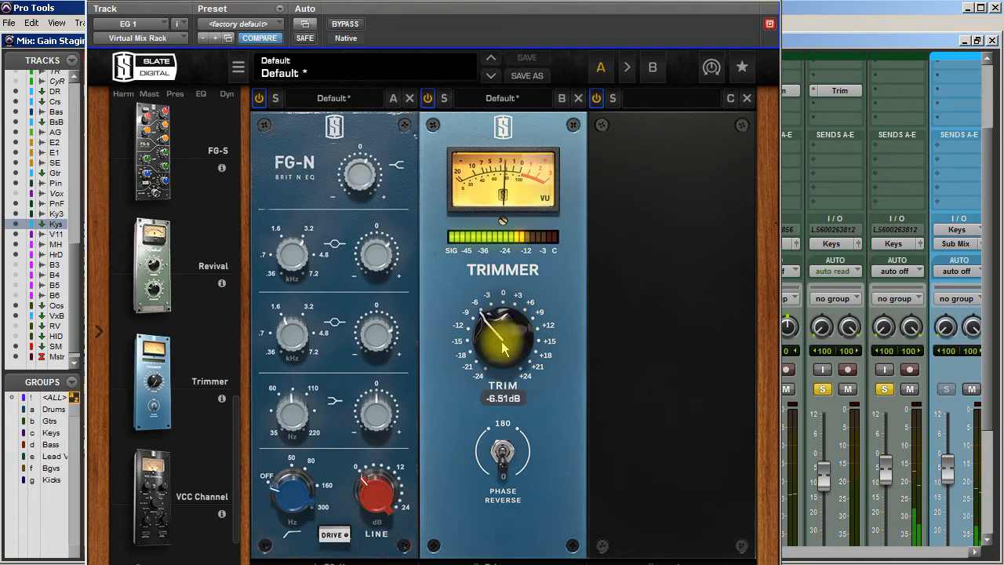
{"action": "left_click_drag", "start_coordinate": [502, 342], "coordinate": [502, 358]}
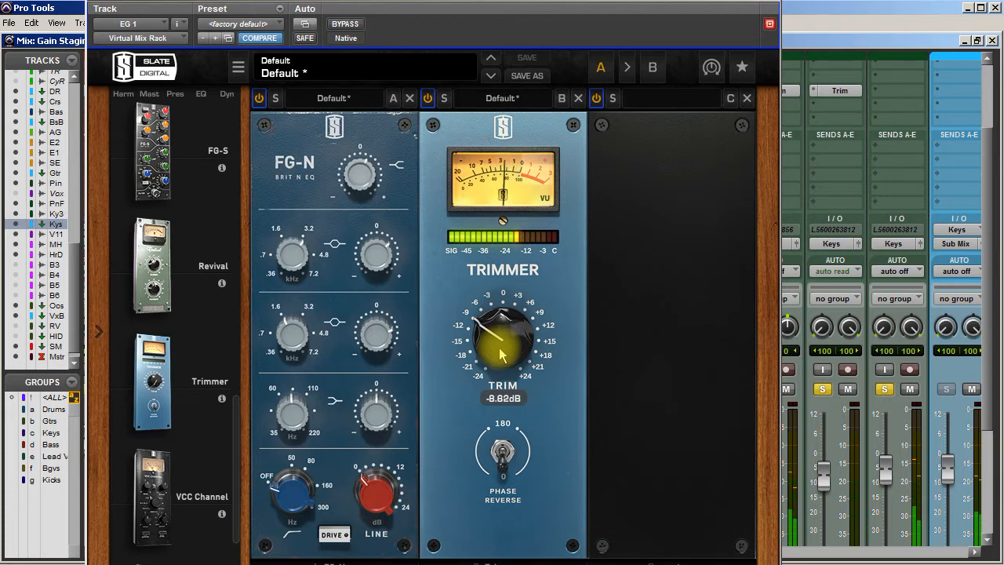
Compare against bypass and settle the Trimmer at about -11.3 dB to match levels
{"action": "left_click", "coordinate": [345, 24]}
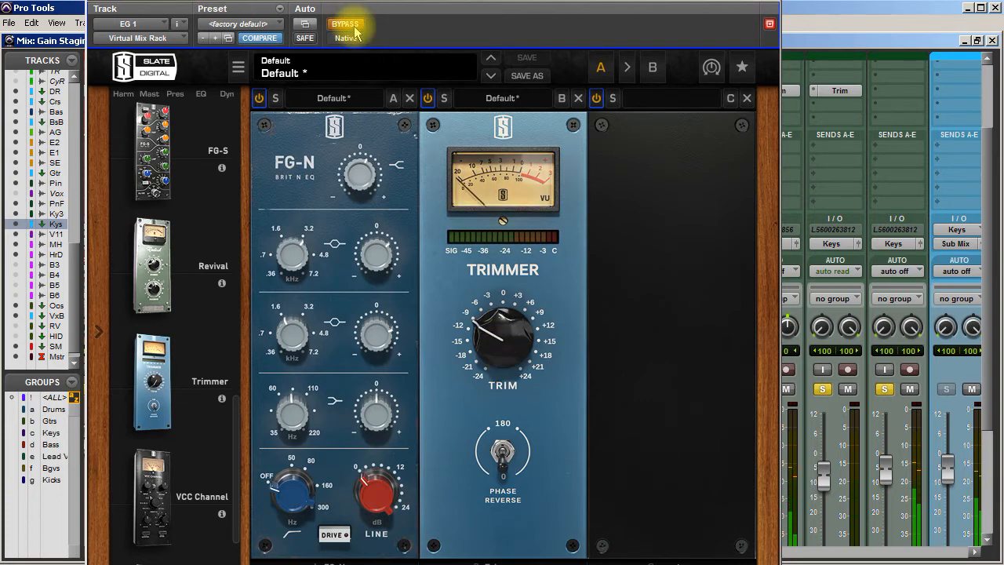
{"action": "left_click_drag", "start_coordinate": [502, 329], "coordinate": [500, 345]}
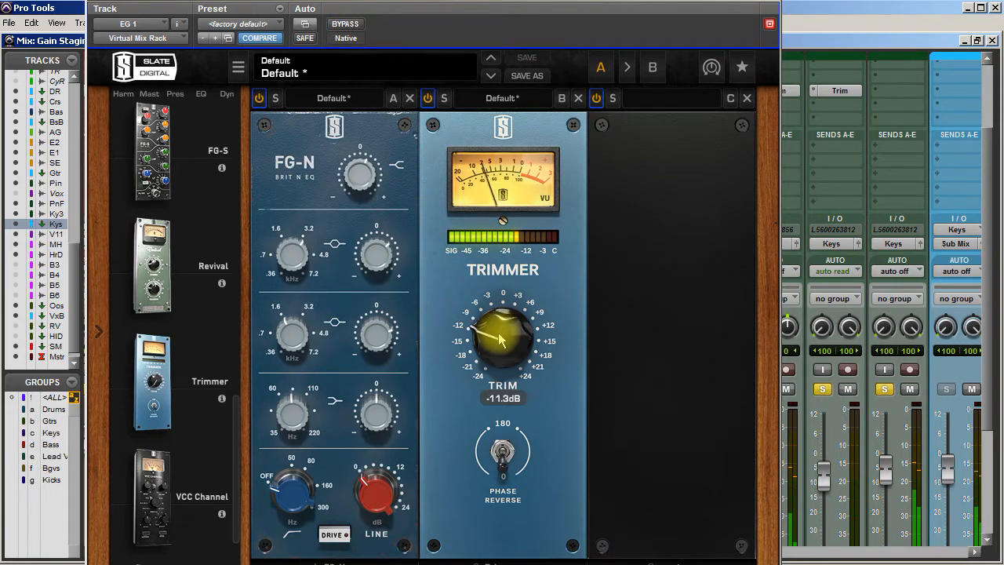
{"action": "left_click", "coordinate": [345, 25]}
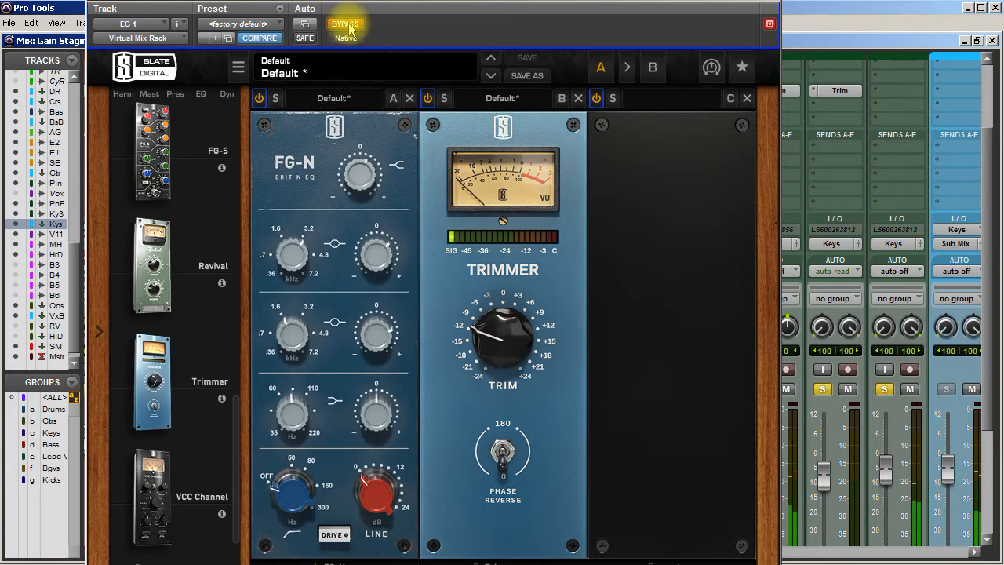
{"action": "left_click", "coordinate": [345, 25]}
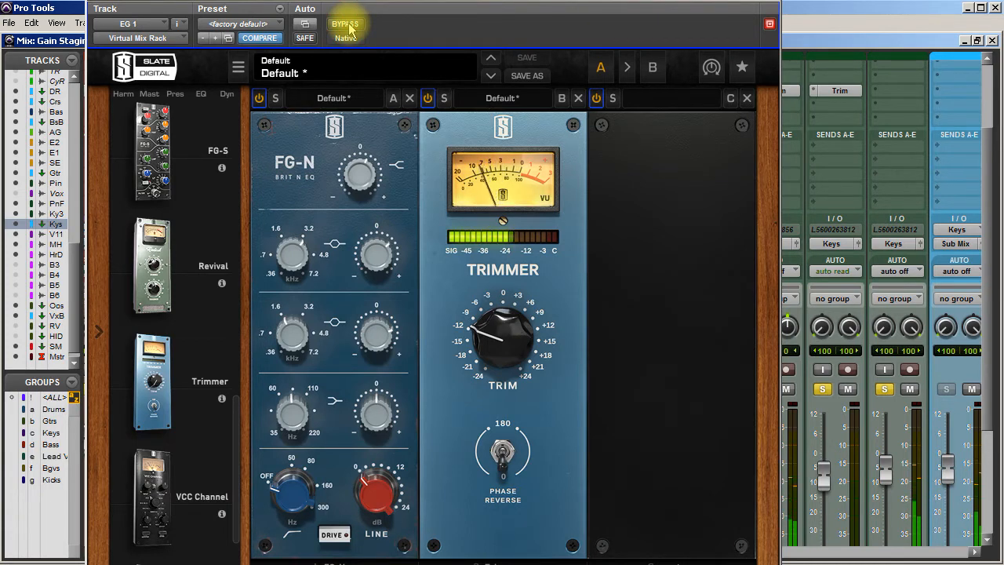
{"action": "mouse_move", "coordinate": [188, 192]}
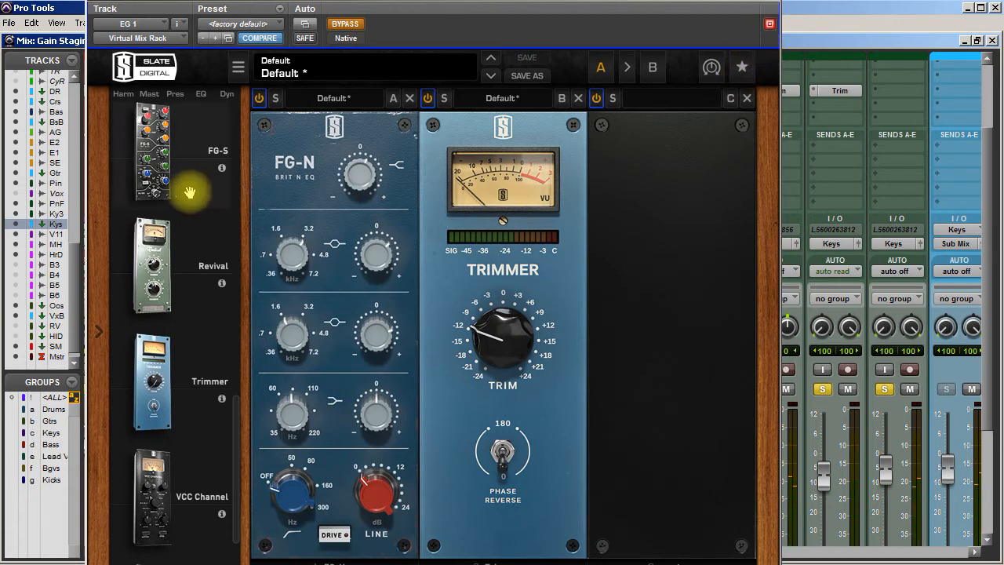
{"action": "mouse_move", "coordinate": [608, 332]}
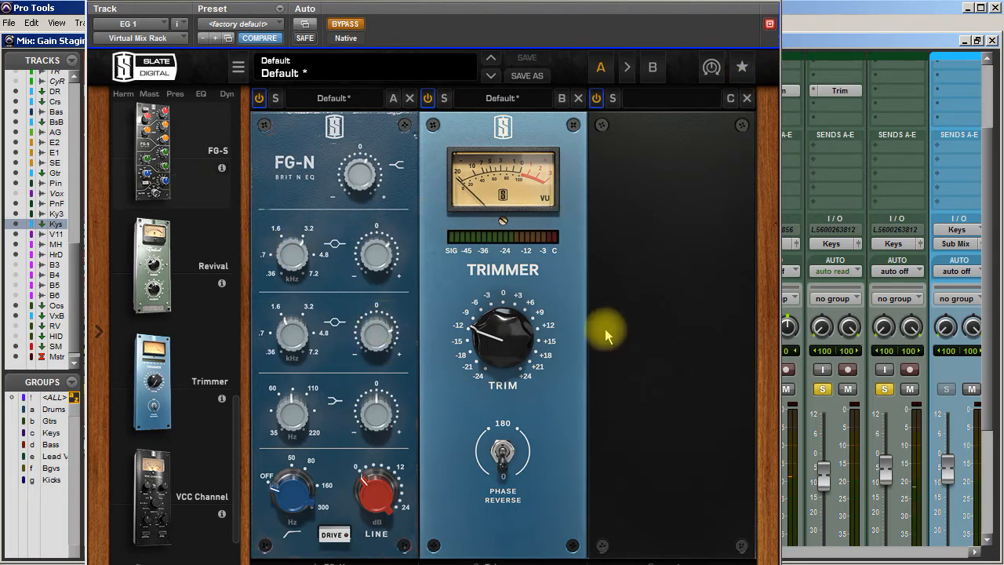
{"action": "mouse_move", "coordinate": [376, 333]}
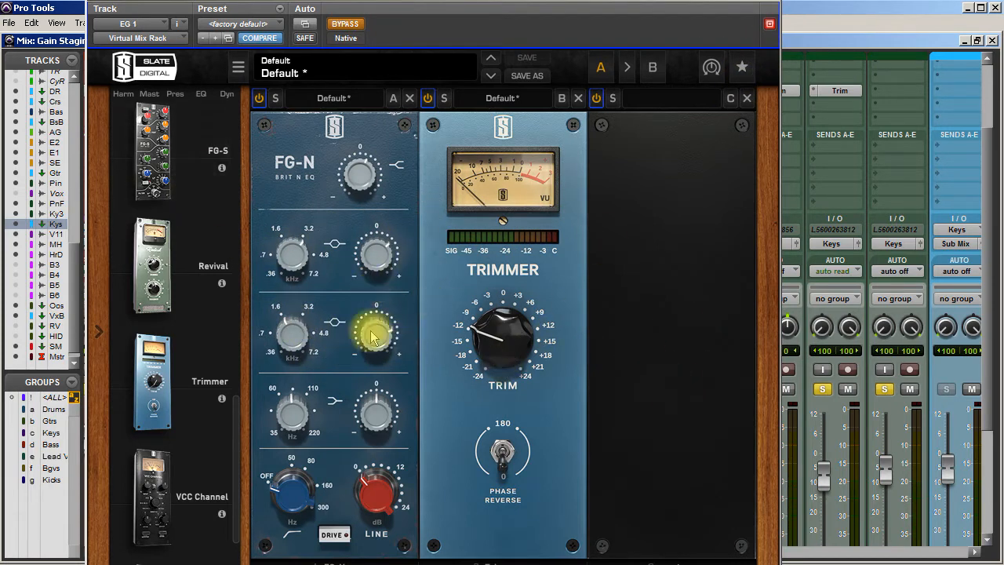
{"action": "mouse_move", "coordinate": [442, 325]}
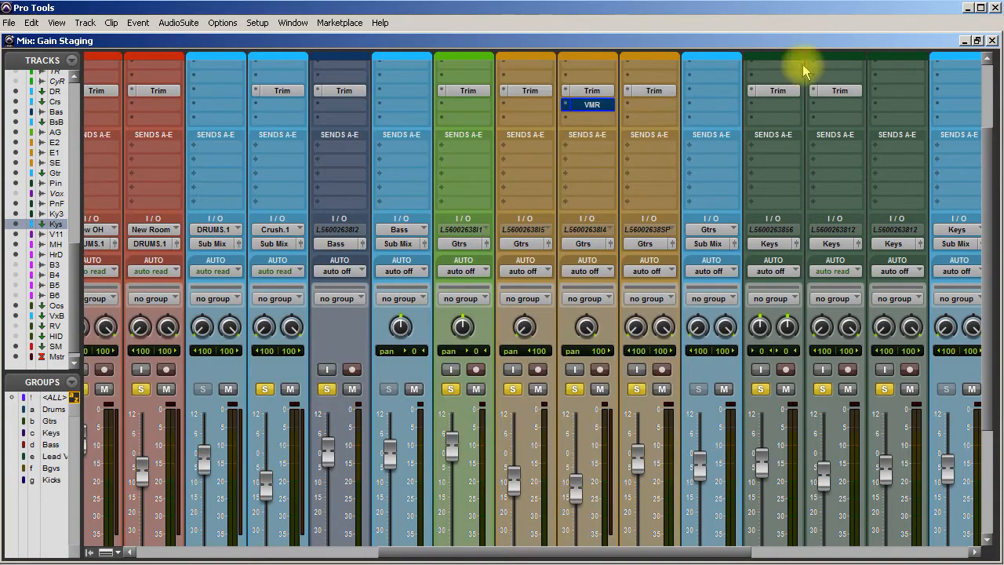
Insert EQ3 7-Band on the track and shape the midrange bands on its curve
{"action": "left_click", "coordinate": [590, 103]}
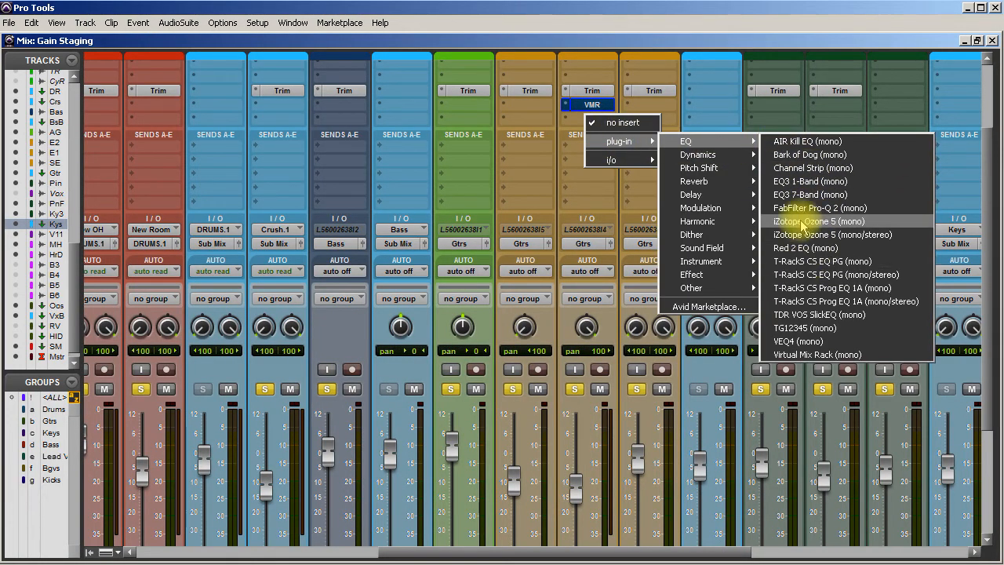
{"action": "left_click", "coordinate": [809, 194]}
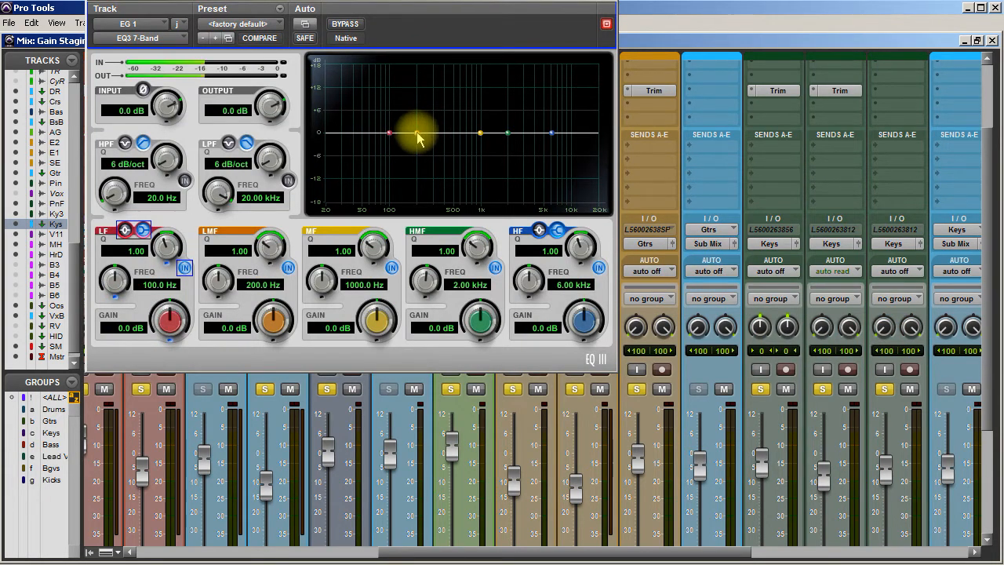
{"action": "left_click_drag", "start_coordinate": [389, 133], "coordinate": [455, 86]}
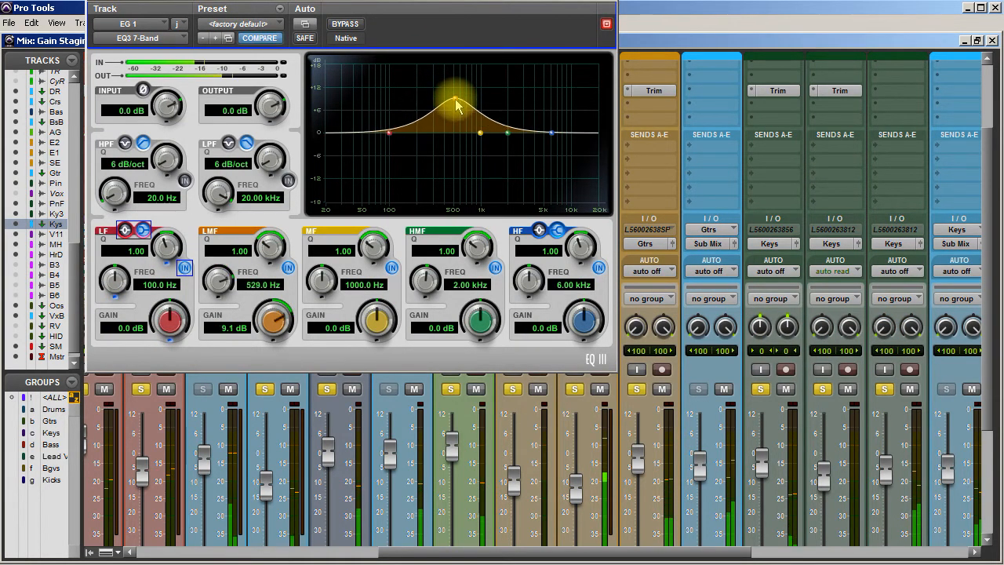
{"action": "left_click_drag", "start_coordinate": [455, 102], "coordinate": [509, 140]}
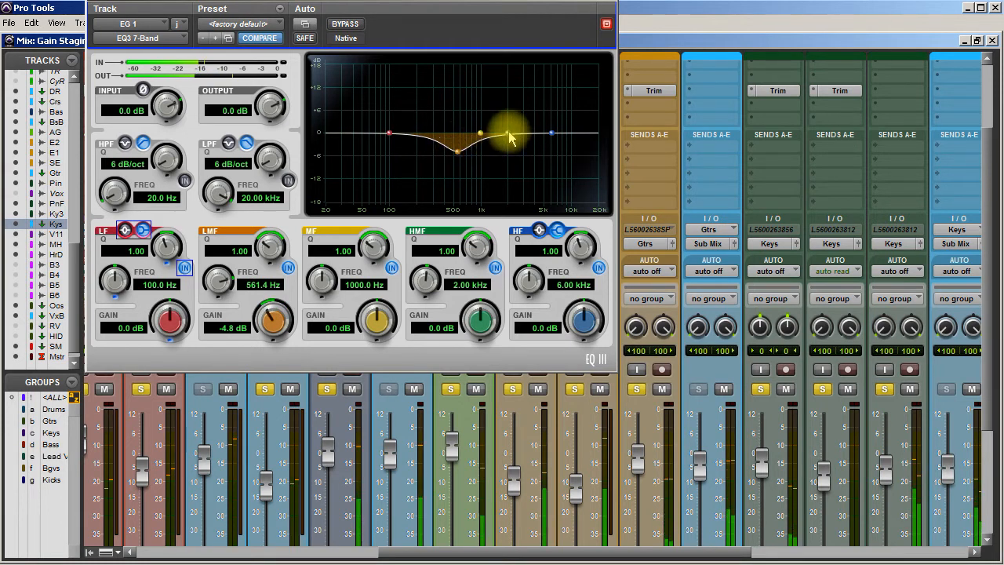
{"action": "left_click_drag", "start_coordinate": [510, 133], "coordinate": [458, 151]}
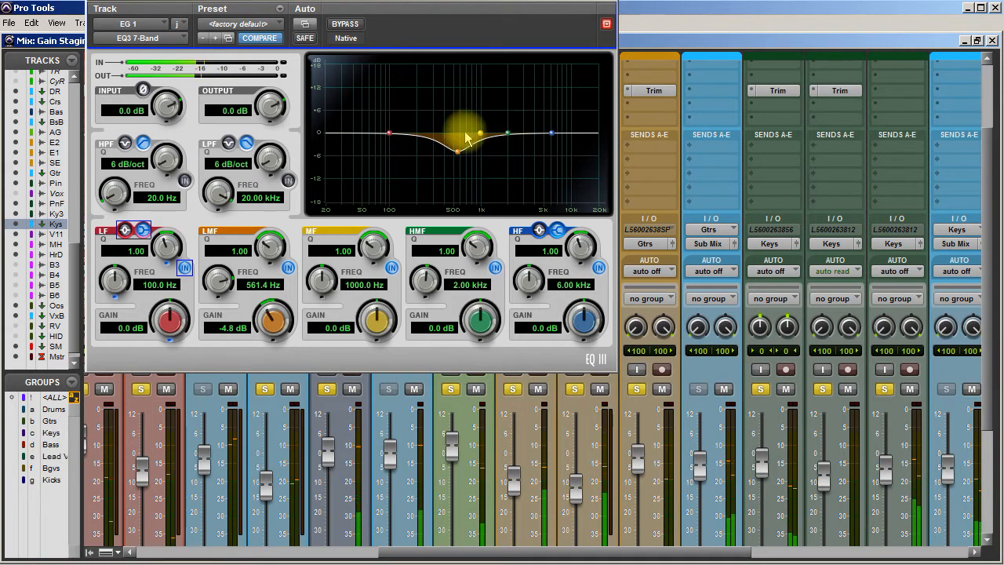
{"action": "left_click_drag", "start_coordinate": [463, 122], "coordinate": [510, 138]}
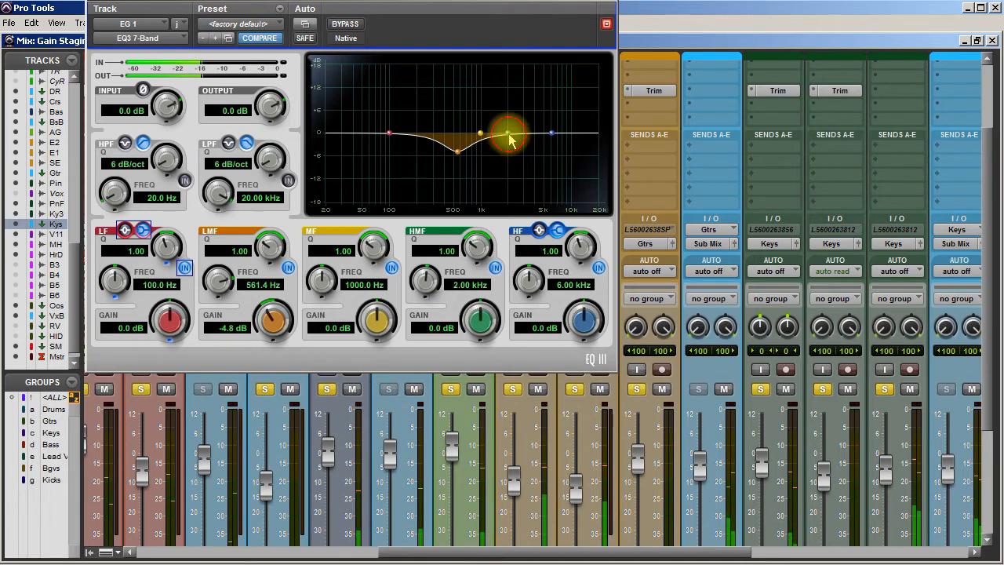
Enable the 79 Hz, 12 dB/oct high-pass filter and cut the LMF gain to -6.6 dB
{"action": "left_click", "coordinate": [124, 144]}
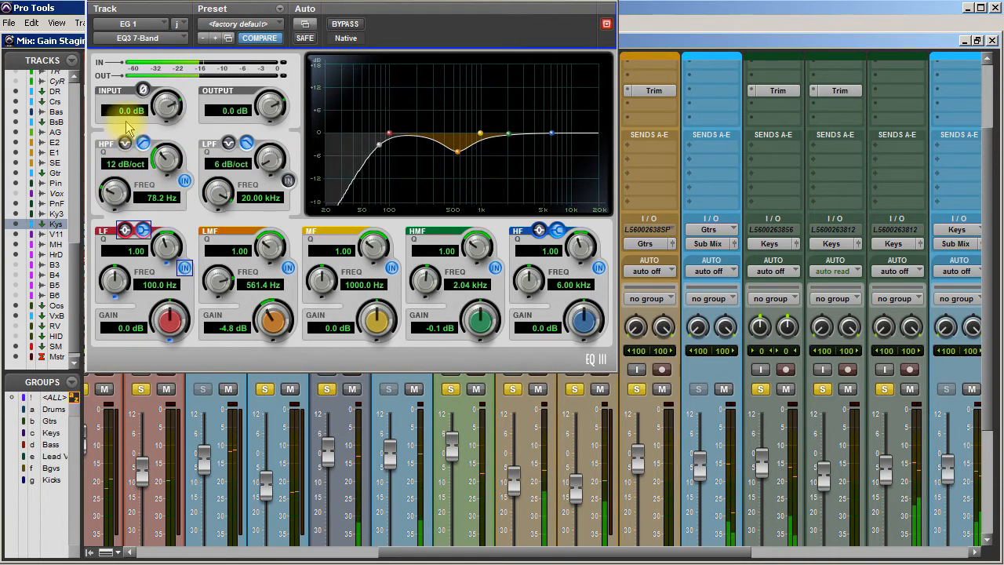
{"action": "left_click_drag", "start_coordinate": [274, 321], "coordinate": [275, 329]}
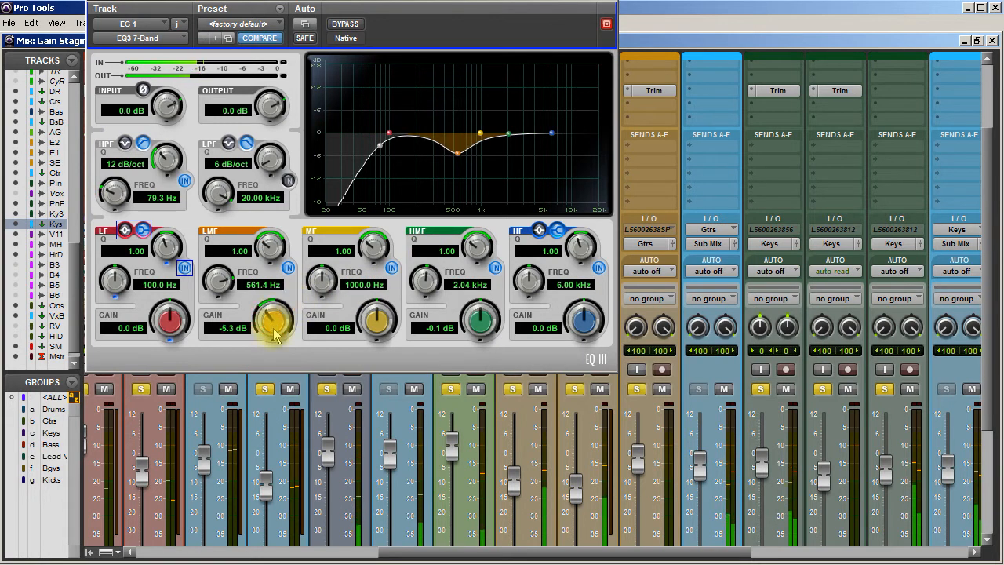
{"action": "left_click_drag", "start_coordinate": [273, 316], "coordinate": [273, 345]}
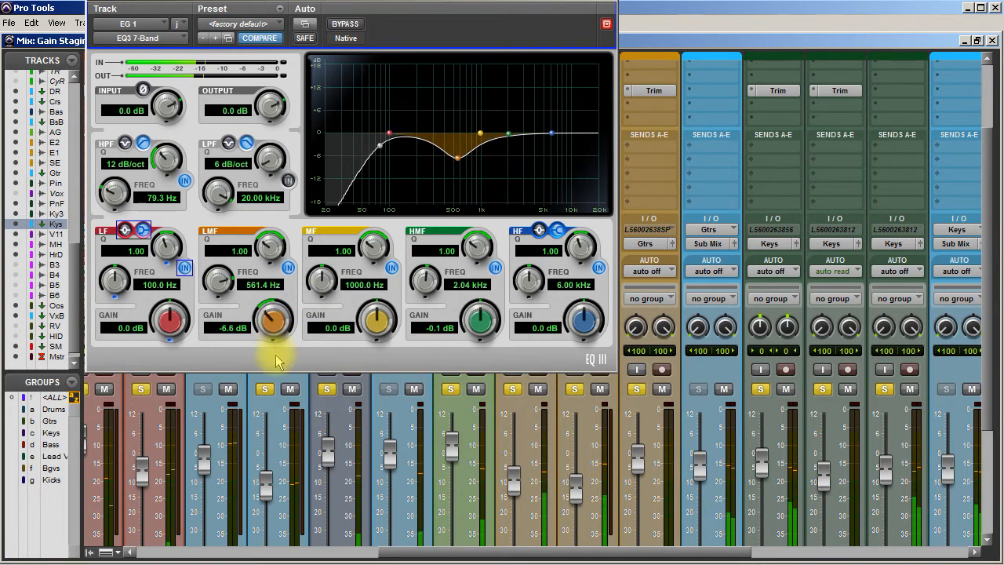
{"action": "left_click_drag", "start_coordinate": [270, 320], "coordinate": [274, 313]}
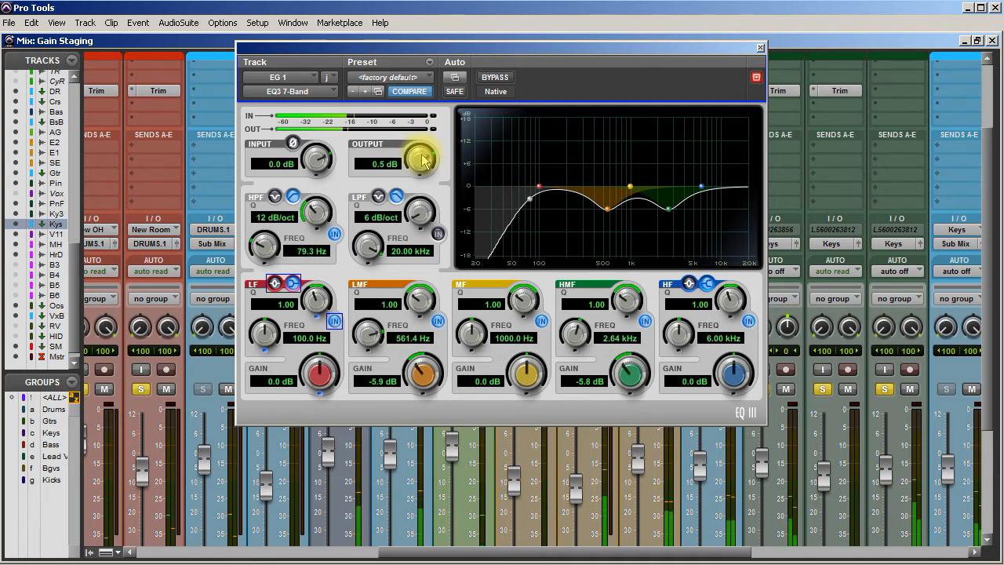
Raise the EQ III output gain to +1.4 dB and compare against the saved settings
{"action": "left_click_drag", "start_coordinate": [417, 157], "coordinate": [417, 165]}
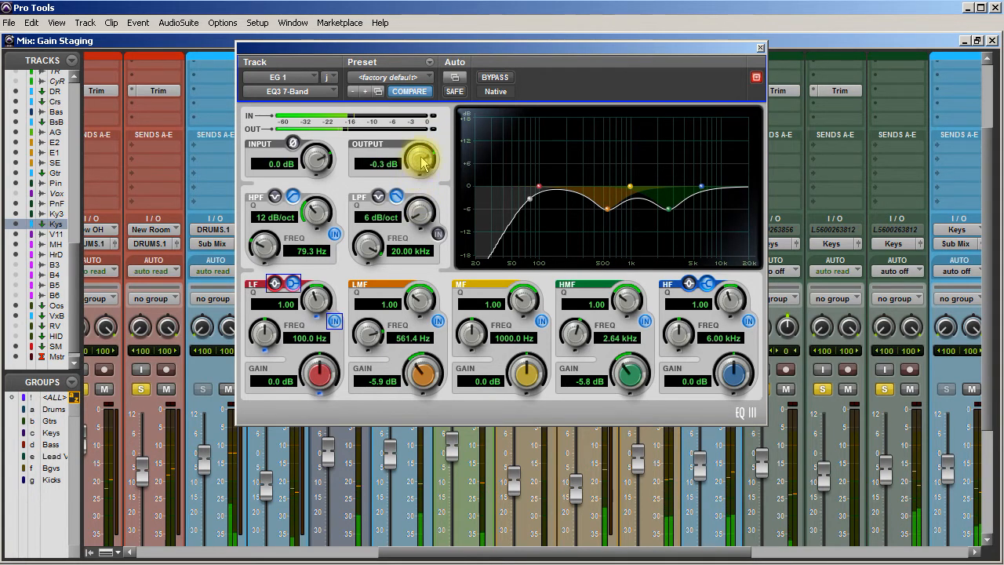
{"action": "left_click_drag", "start_coordinate": [422, 160], "coordinate": [436, 138]}
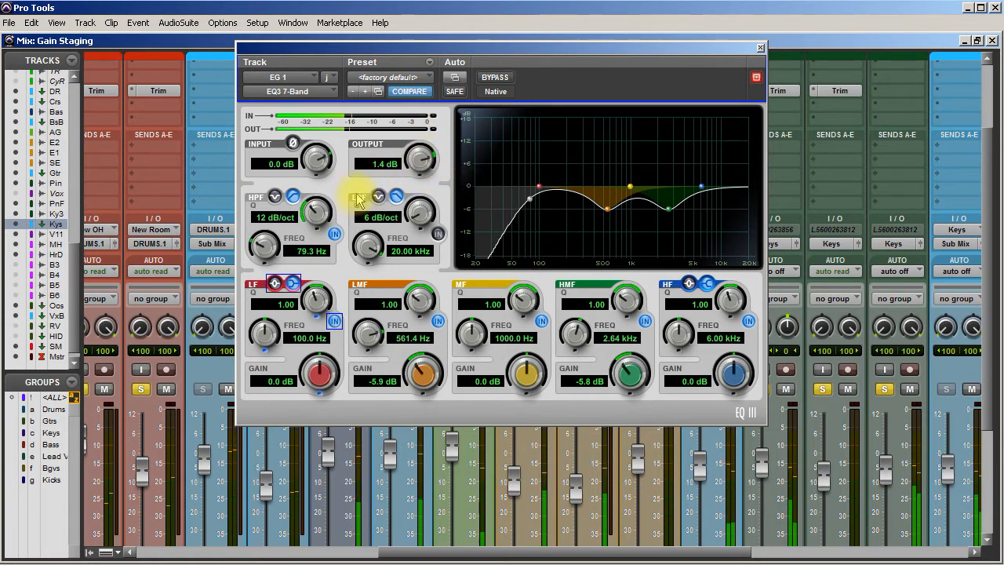
{"action": "left_click", "coordinate": [378, 197]}
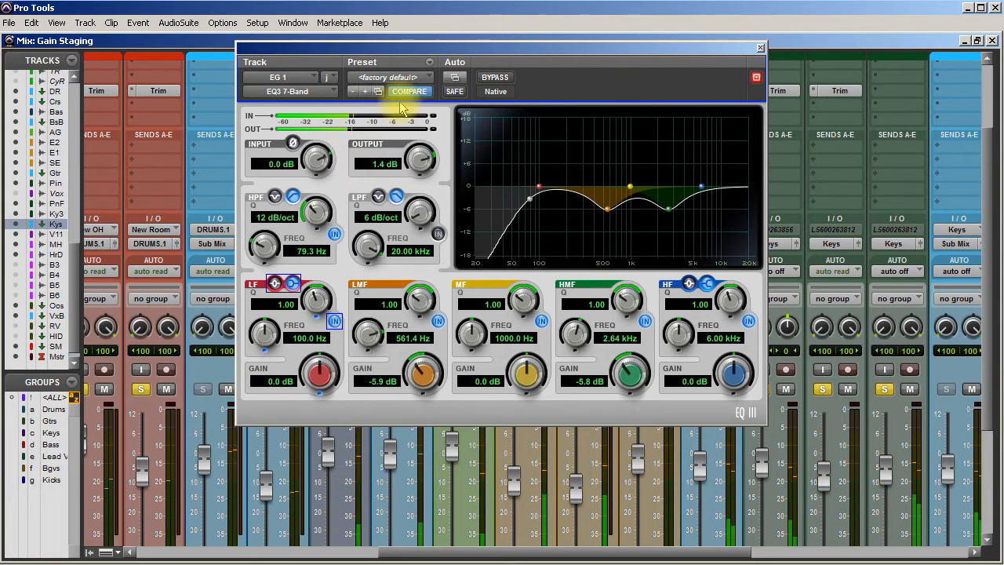
{"action": "mouse_move", "coordinate": [762, 49]}
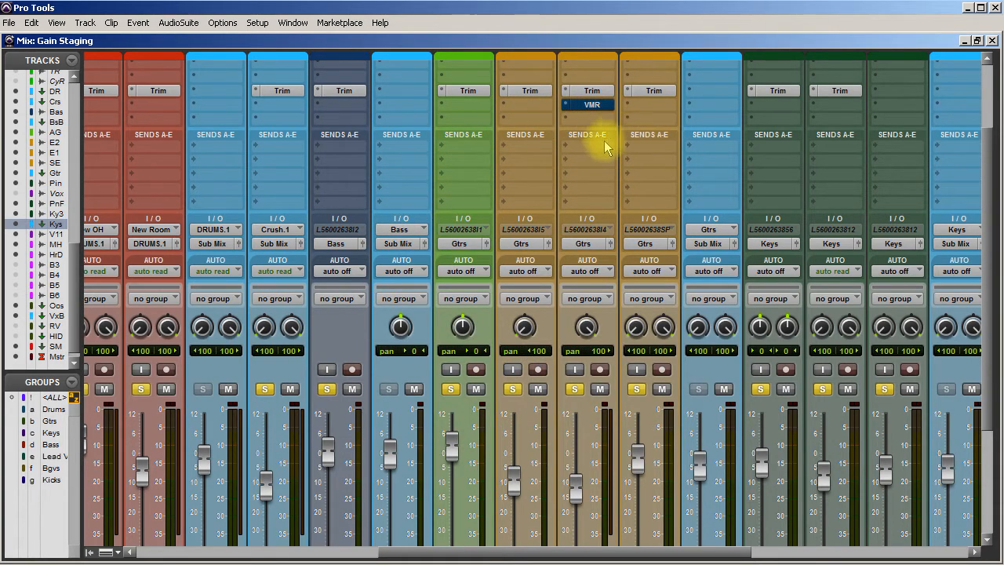
{"action": "mouse_move", "coordinate": [797, 154]}
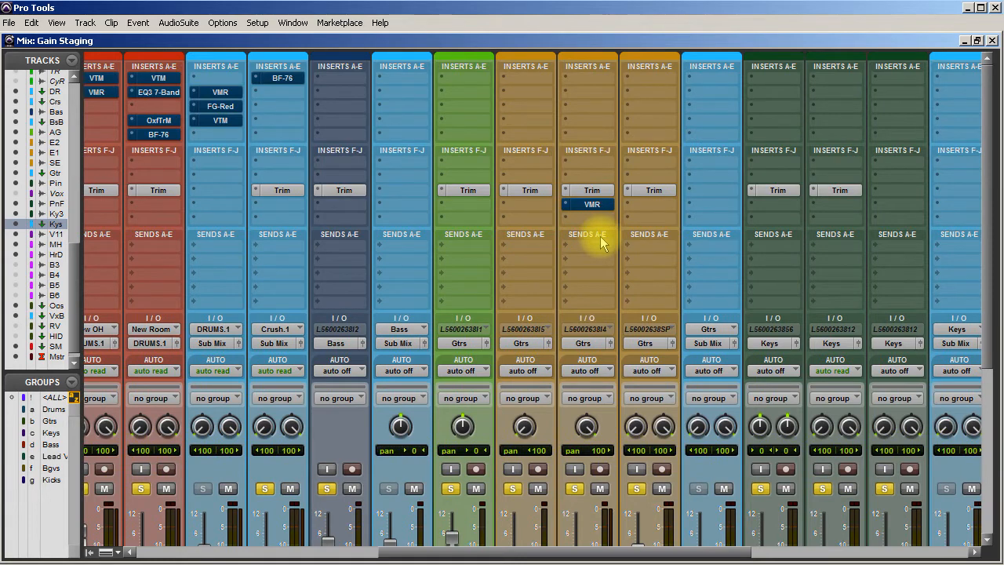
{"action": "mouse_move", "coordinate": [593, 539]}
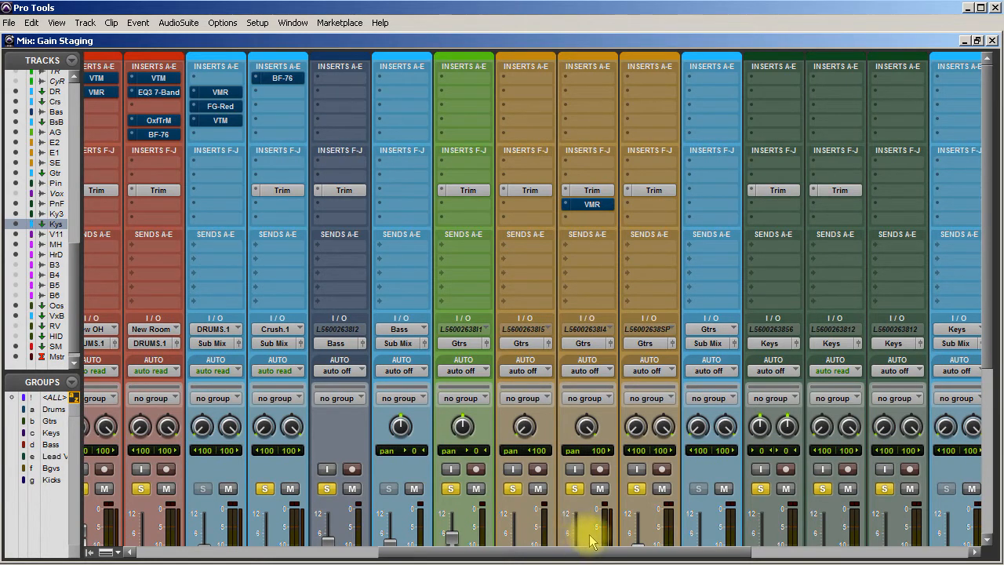
{"action": "scroll", "scroll_direction": "left", "scroll_amount": 3}
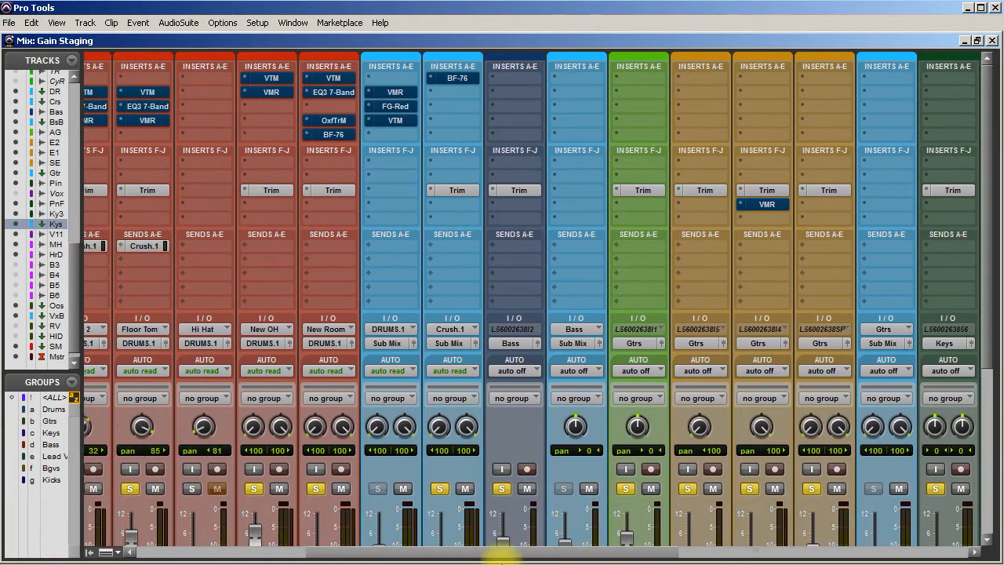
{"action": "scroll", "scroll_direction": "left", "scroll_amount": 3}
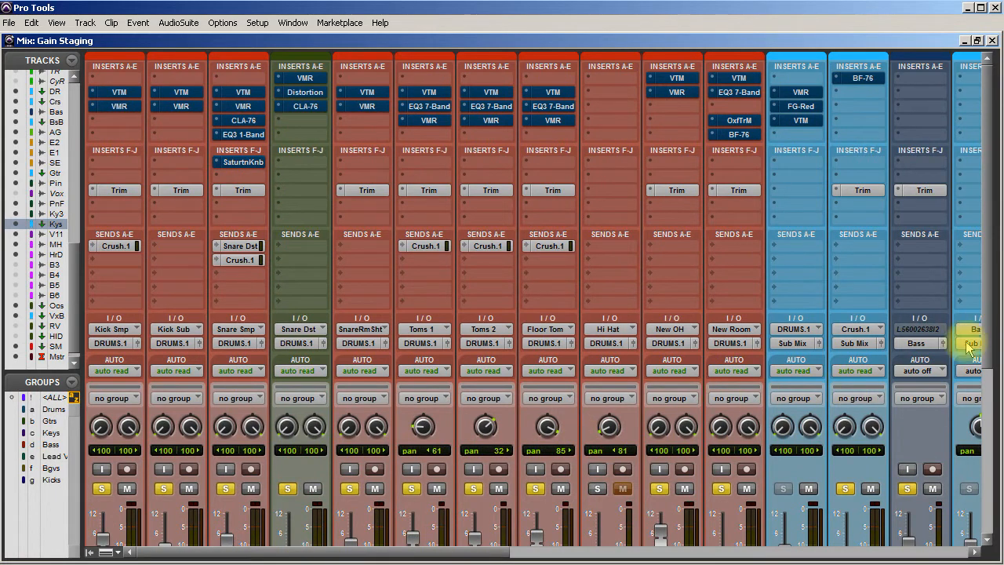
{"action": "mouse_move", "coordinate": [533, 400]}
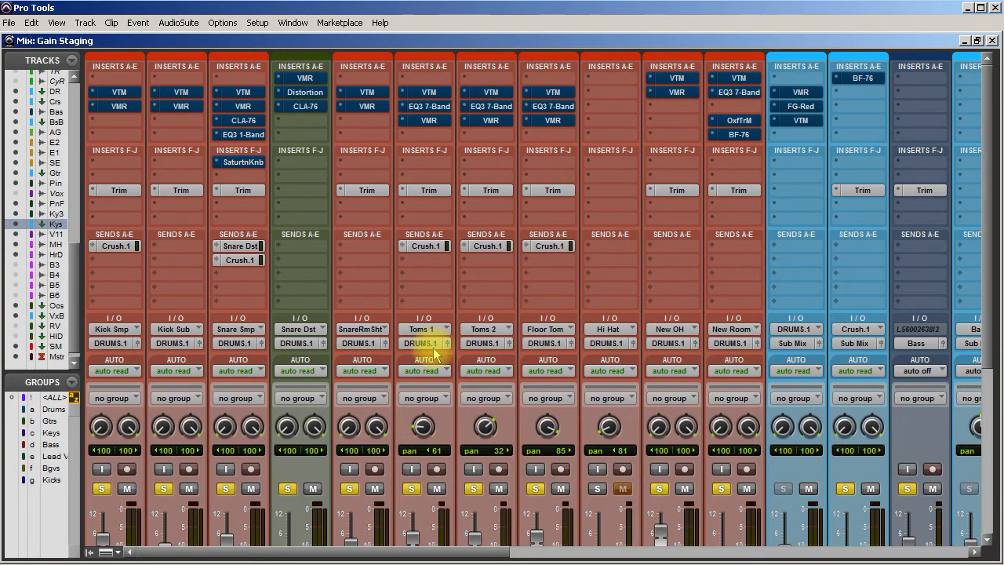
{"action": "scroll", "scroll_direction": "down", "scroll_amount": 3}
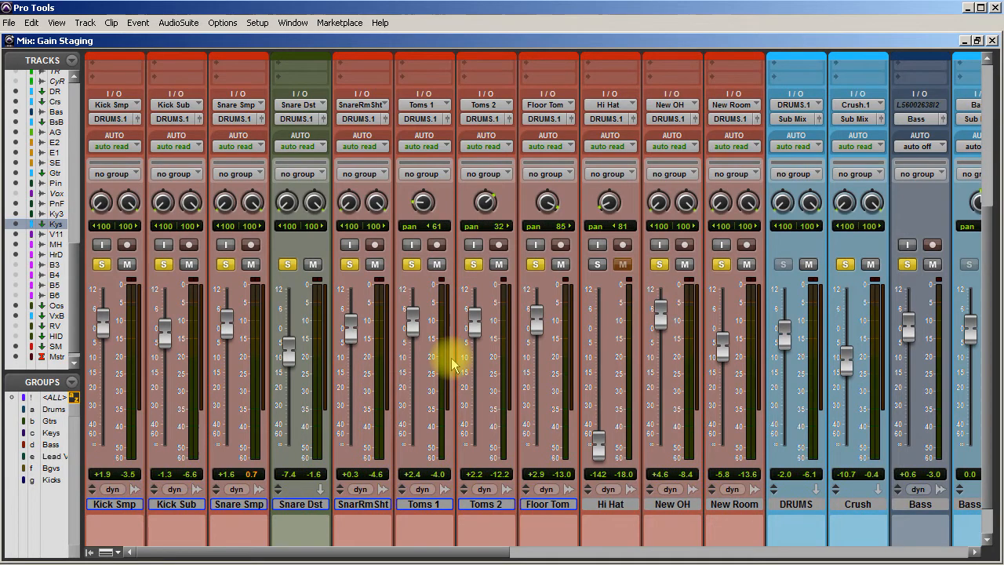
Scroll the mix window across the faders toward the guitar and Keys tracks
{"action": "scroll", "scroll_direction": "right", "scroll_amount": 3}
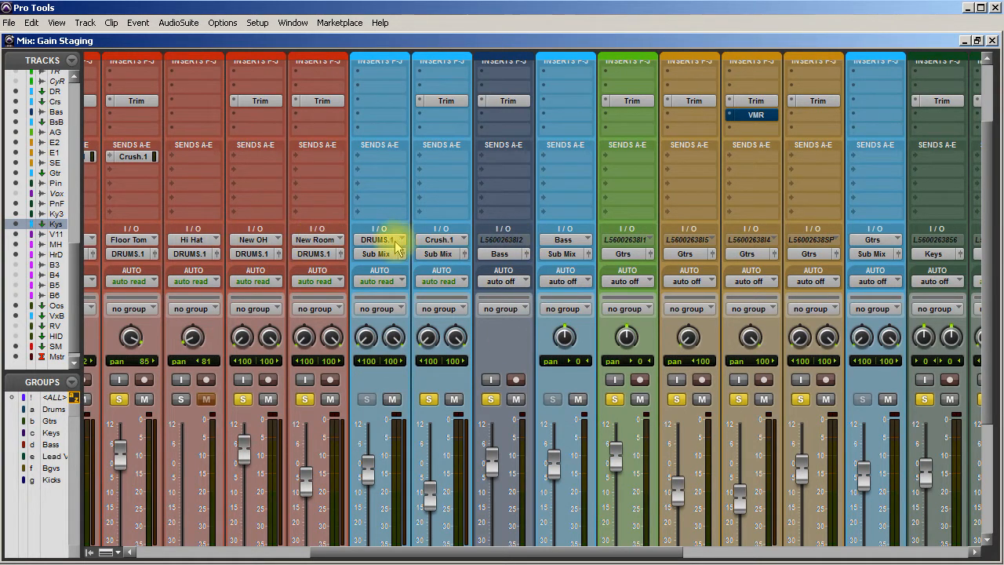
{"action": "mouse_move", "coordinate": [354, 186]}
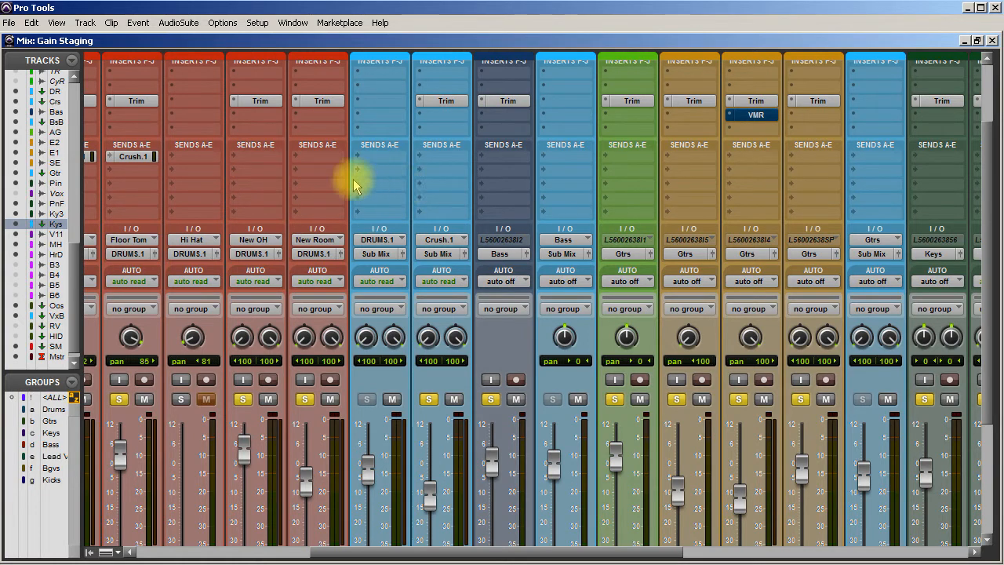
{"action": "mouse_move", "coordinate": [709, 167]}
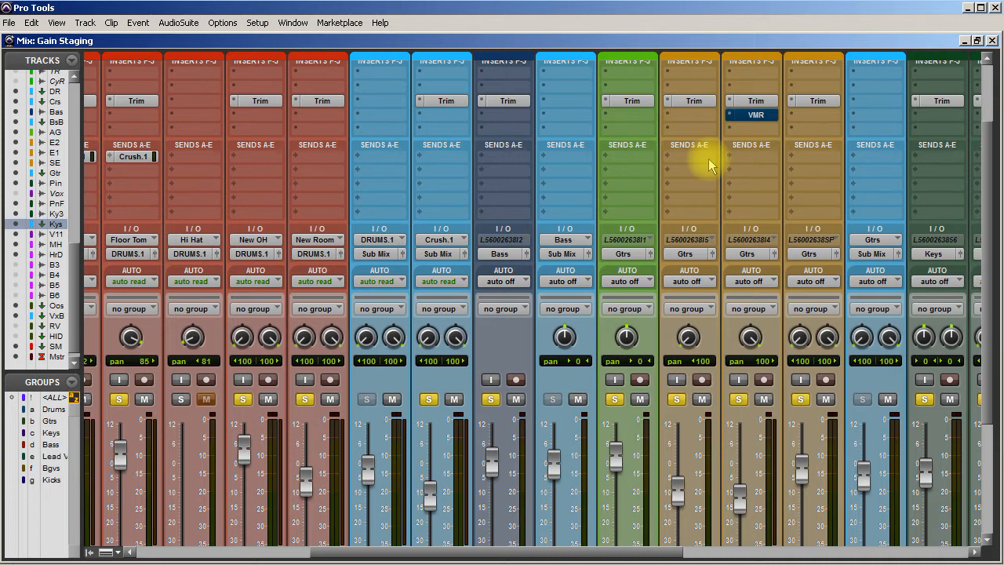
{"action": "mouse_move", "coordinate": [766, 157]}
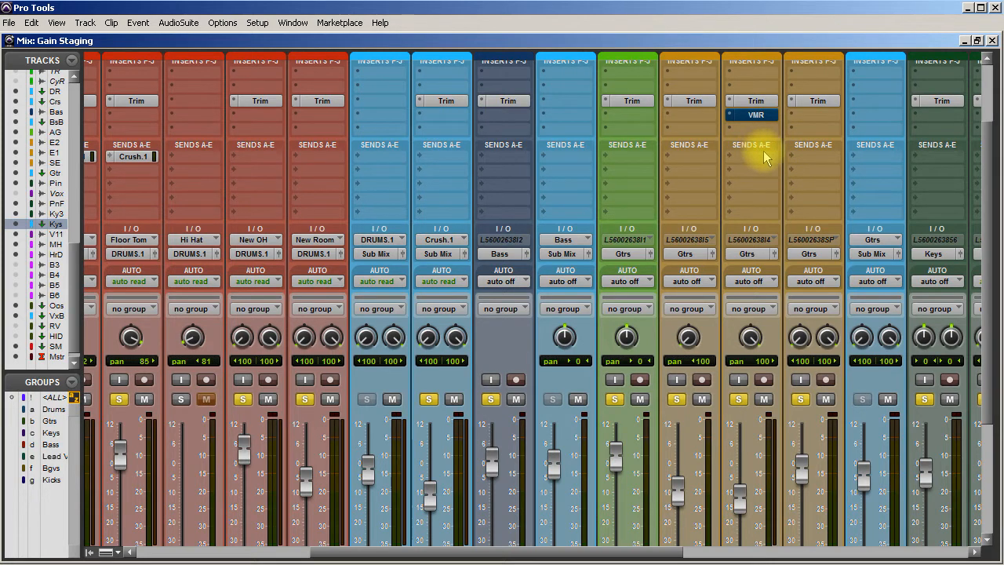
{"action": "mouse_move", "coordinate": [810, 157]}
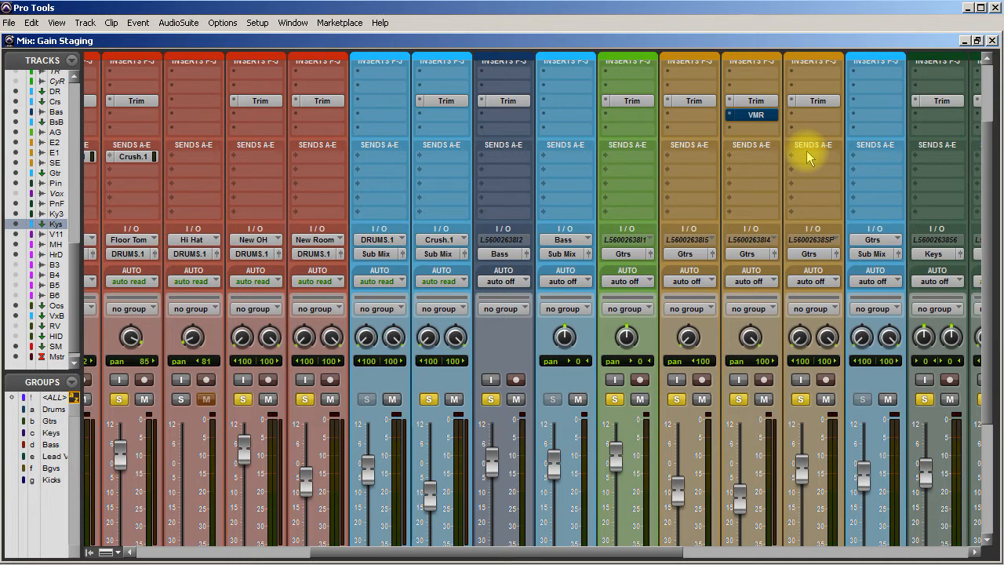
{"action": "mouse_move", "coordinate": [819, 194]}
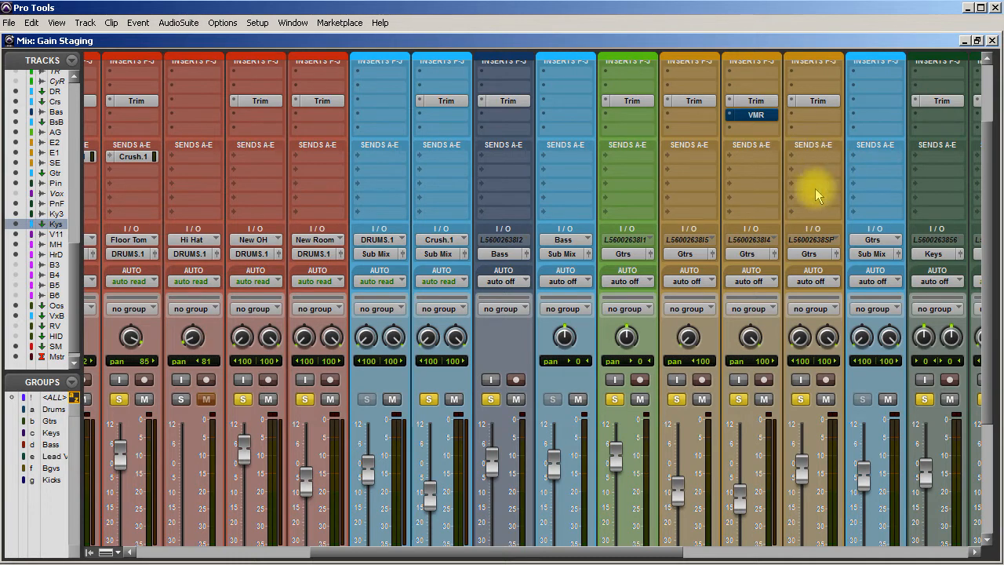
{"action": "mouse_move", "coordinate": [792, 138]}
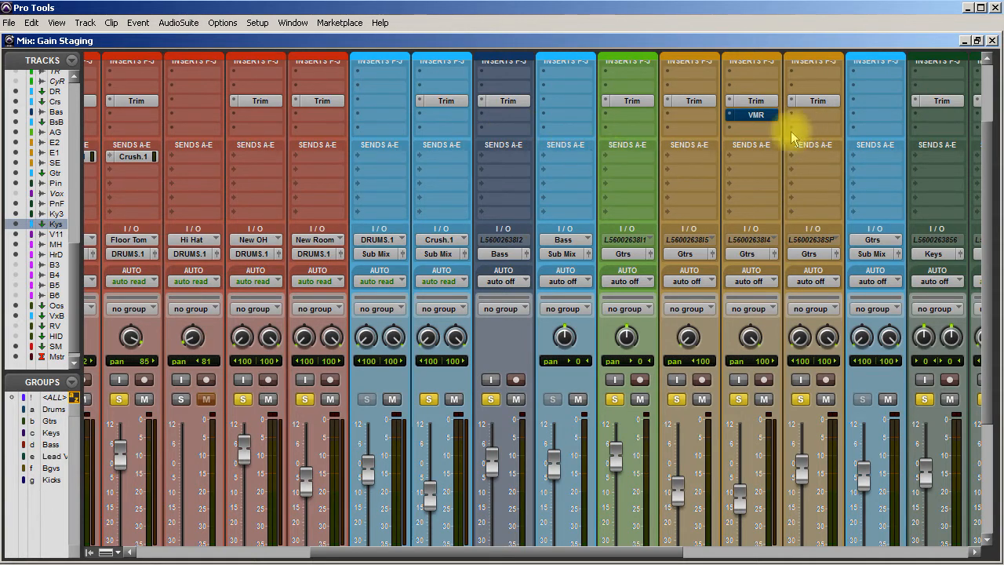
{"action": "mouse_move", "coordinate": [709, 248]}
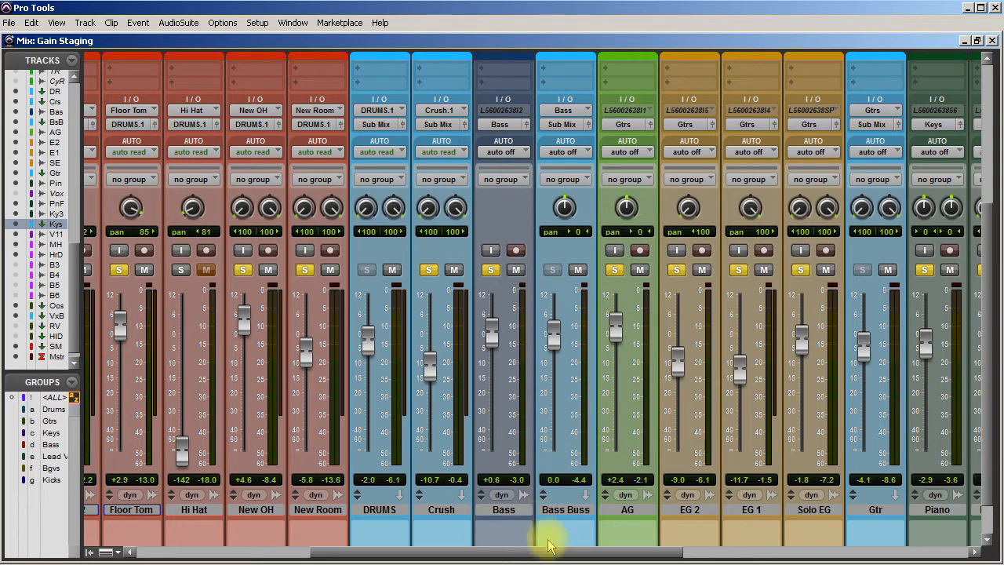
{"action": "mouse_move", "coordinate": [650, 530]}
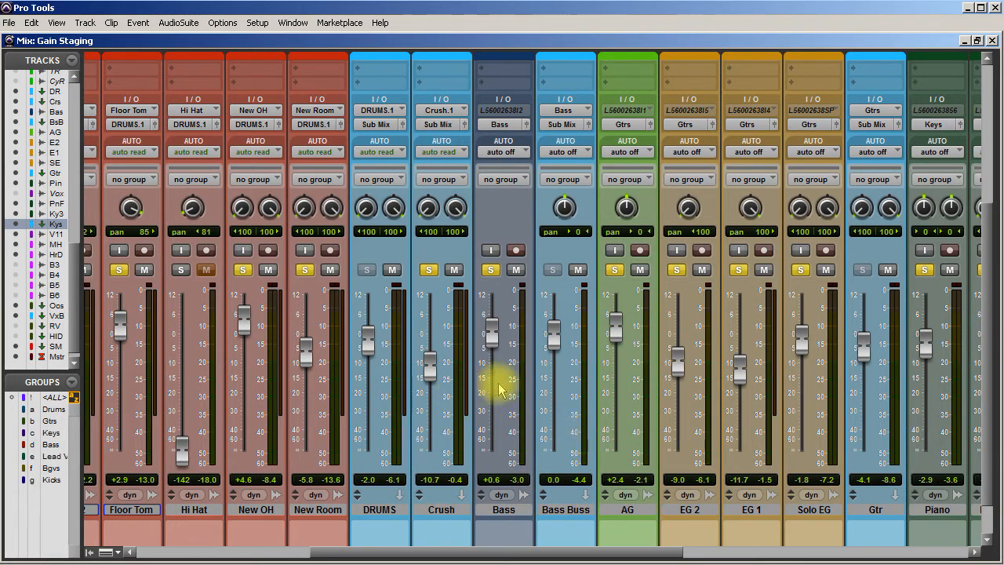
{"action": "mouse_move", "coordinate": [549, 400]}
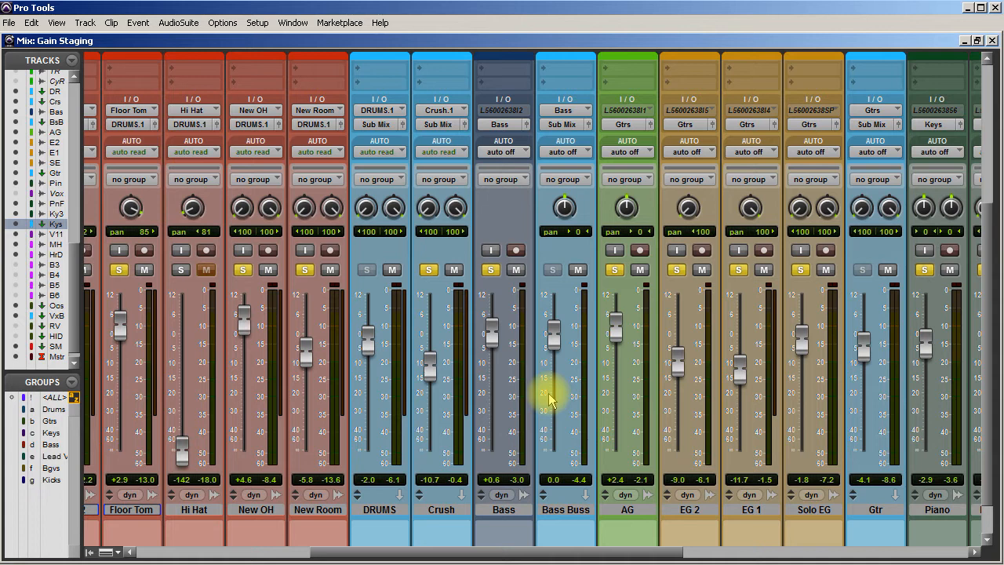
{"action": "mouse_move", "coordinate": [557, 399]}
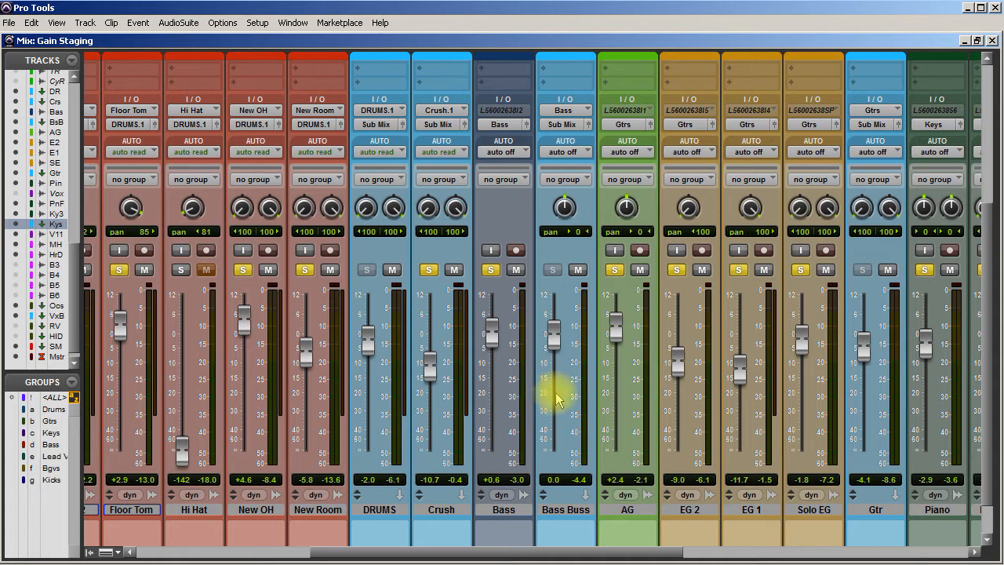